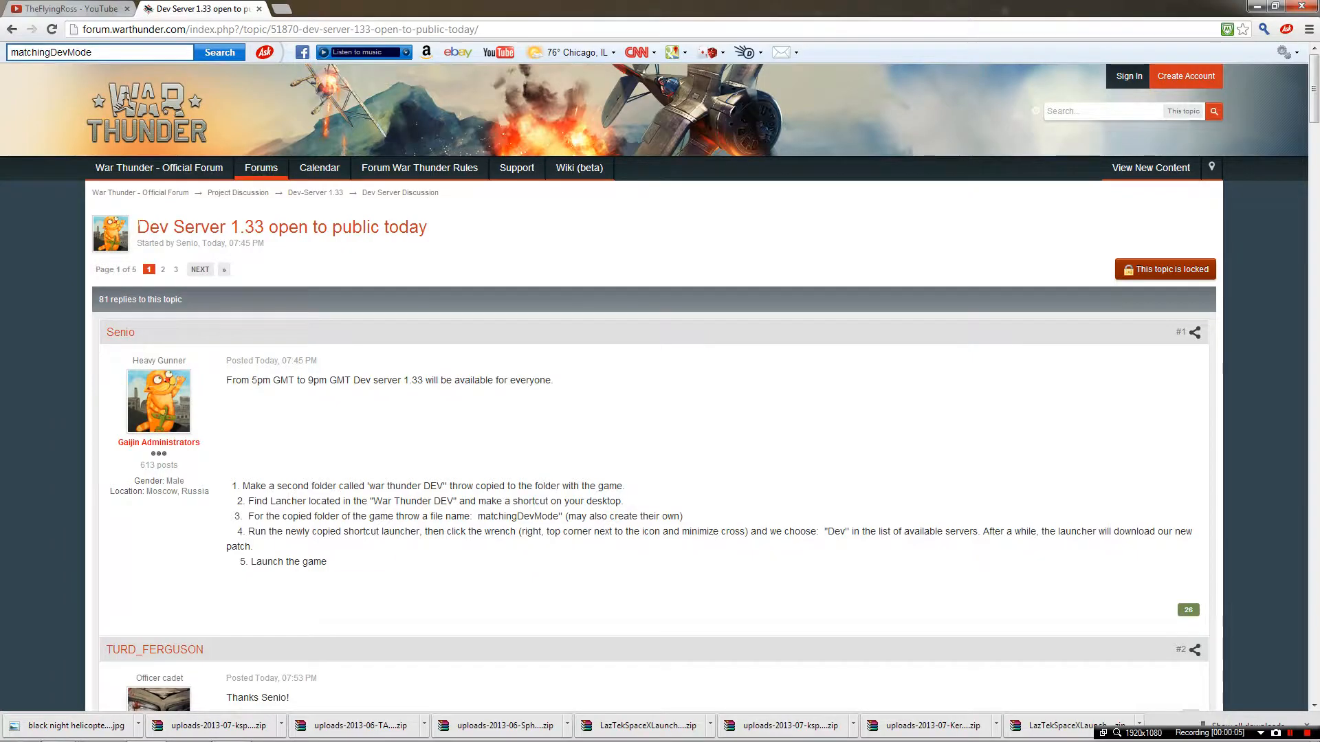
mouse_move(369, 278)
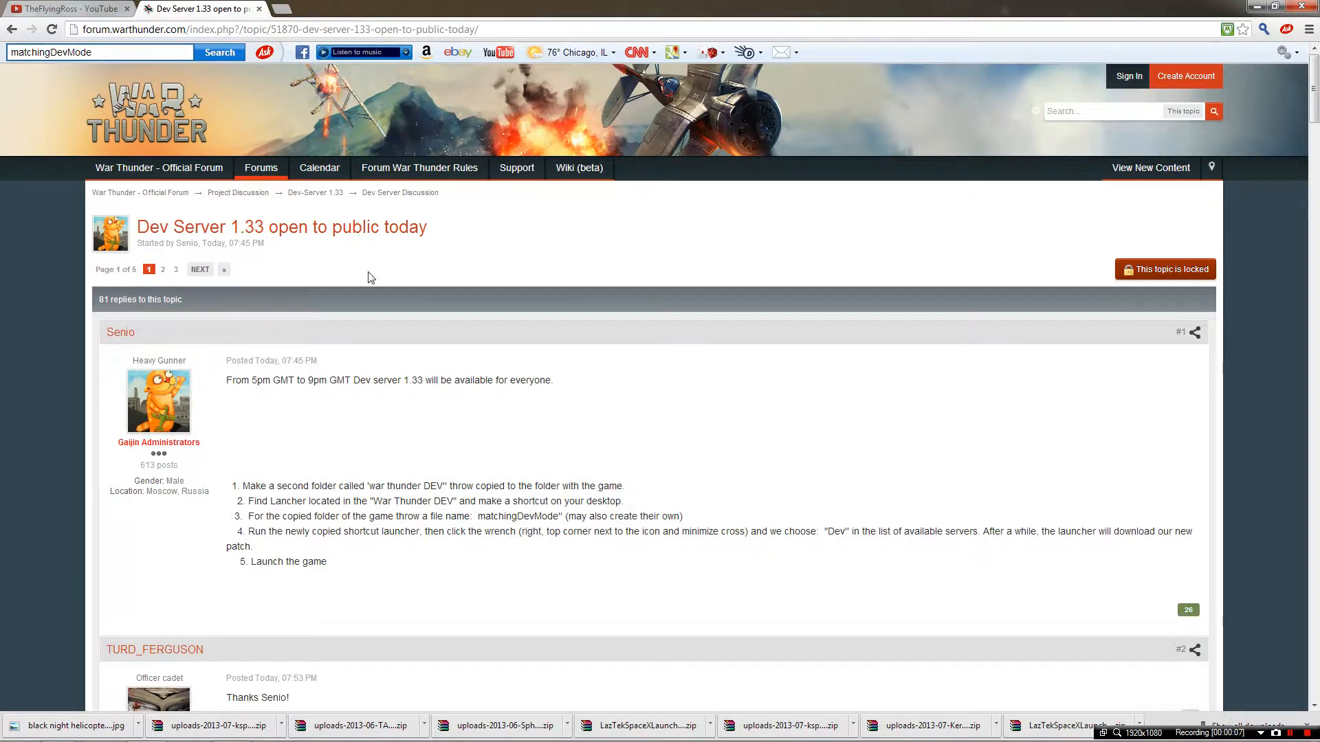
mouse_move(421, 409)
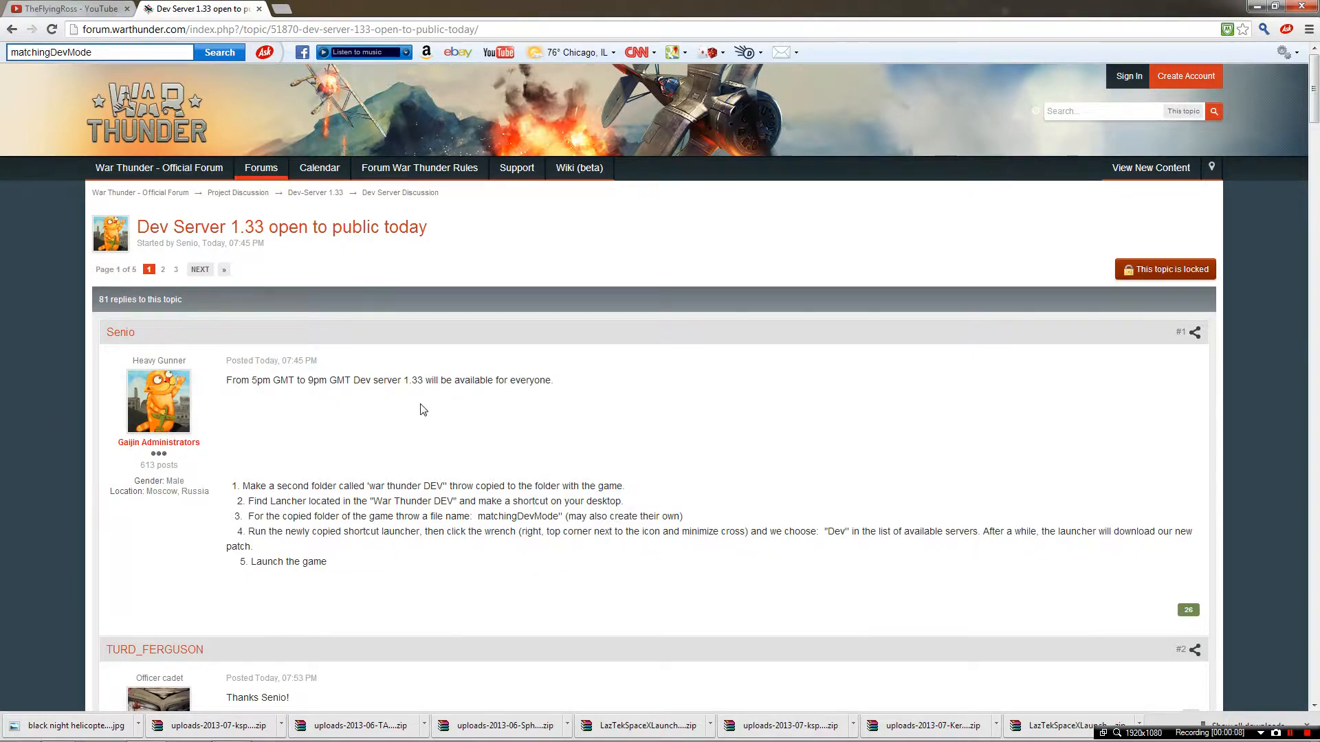
mouse_move(444, 396)
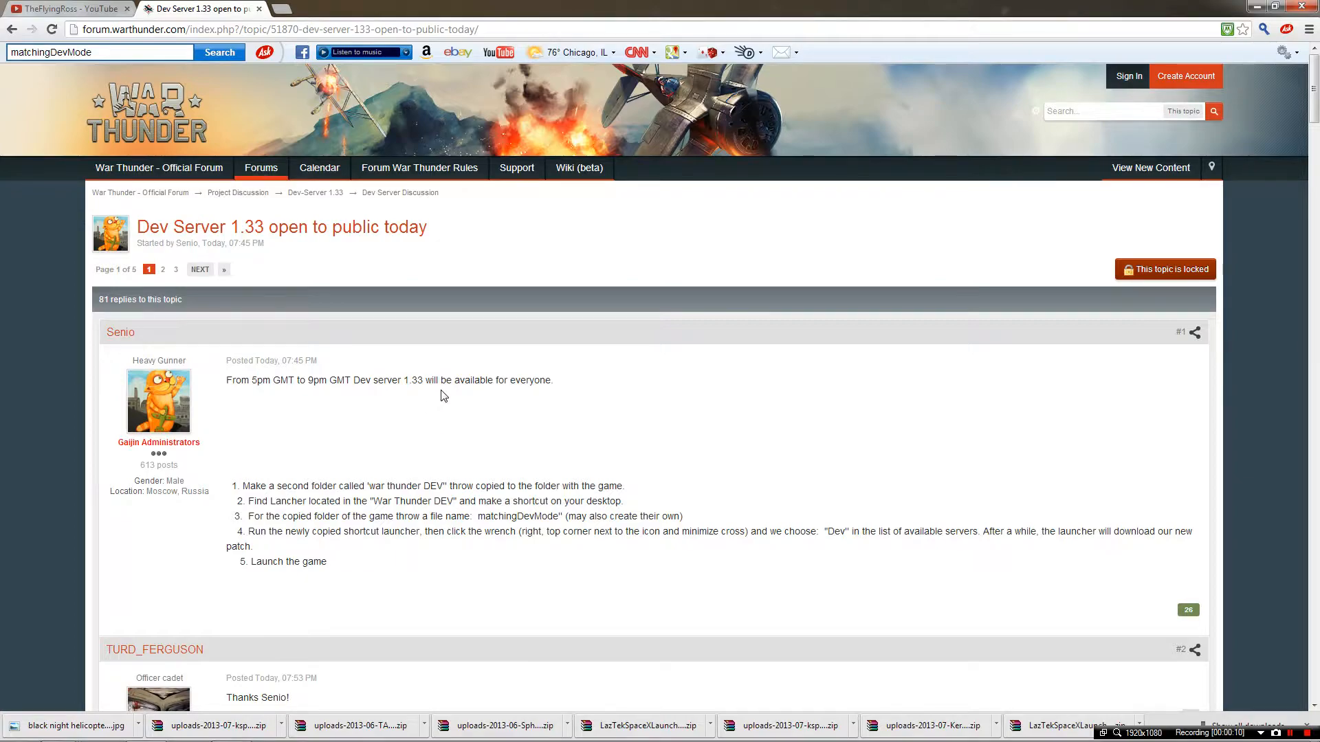
- Scroll through the Dev Server 1.33 forum post's setup steps in Chrome
scroll(down, 3)
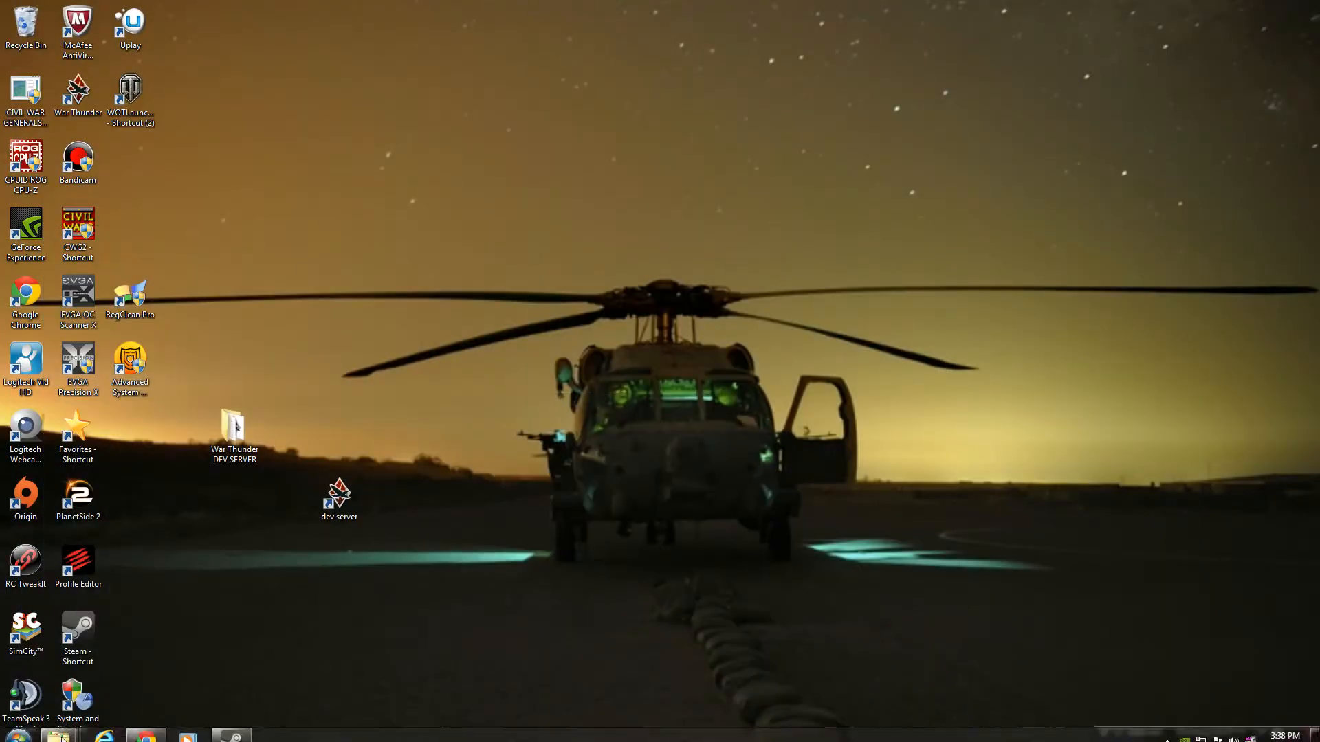
- Check War Thunder in C:\Program Files (x86), then open the desktop War Thunder DEV SERVER folder
click(17, 727)
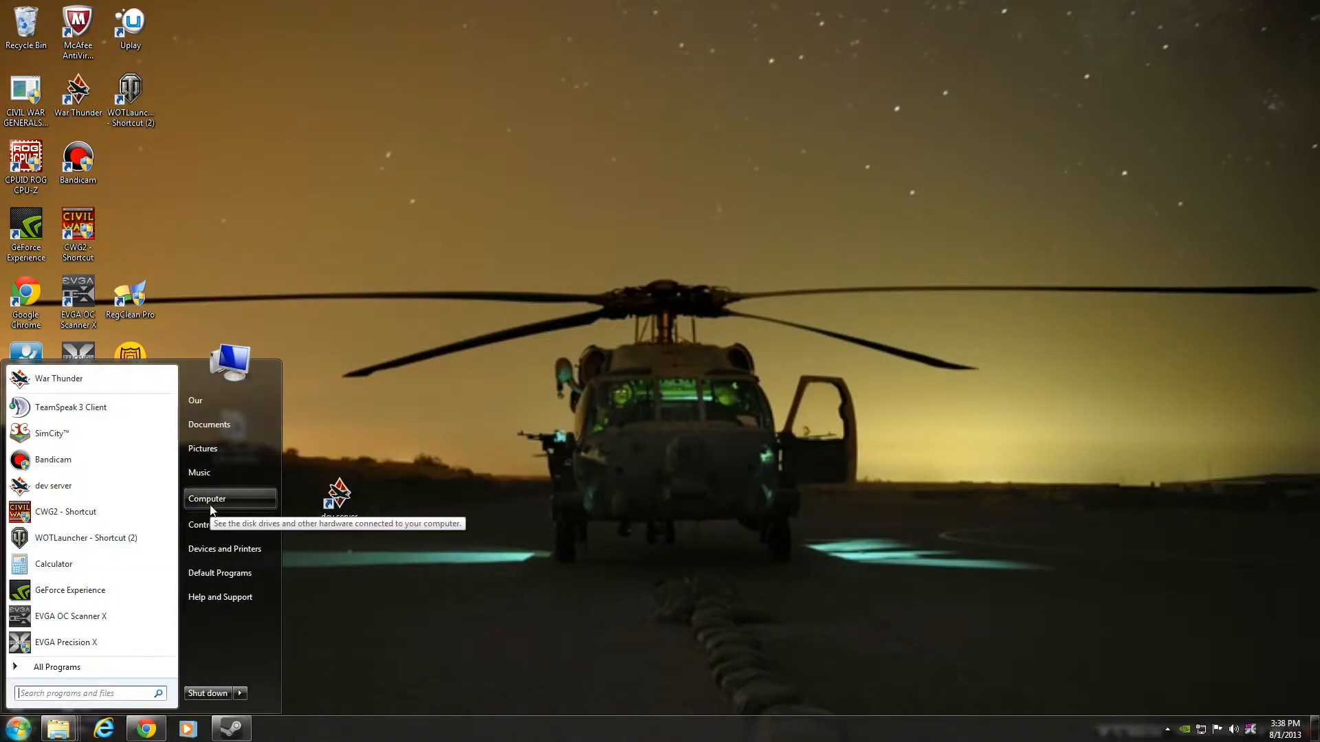
click(207, 499)
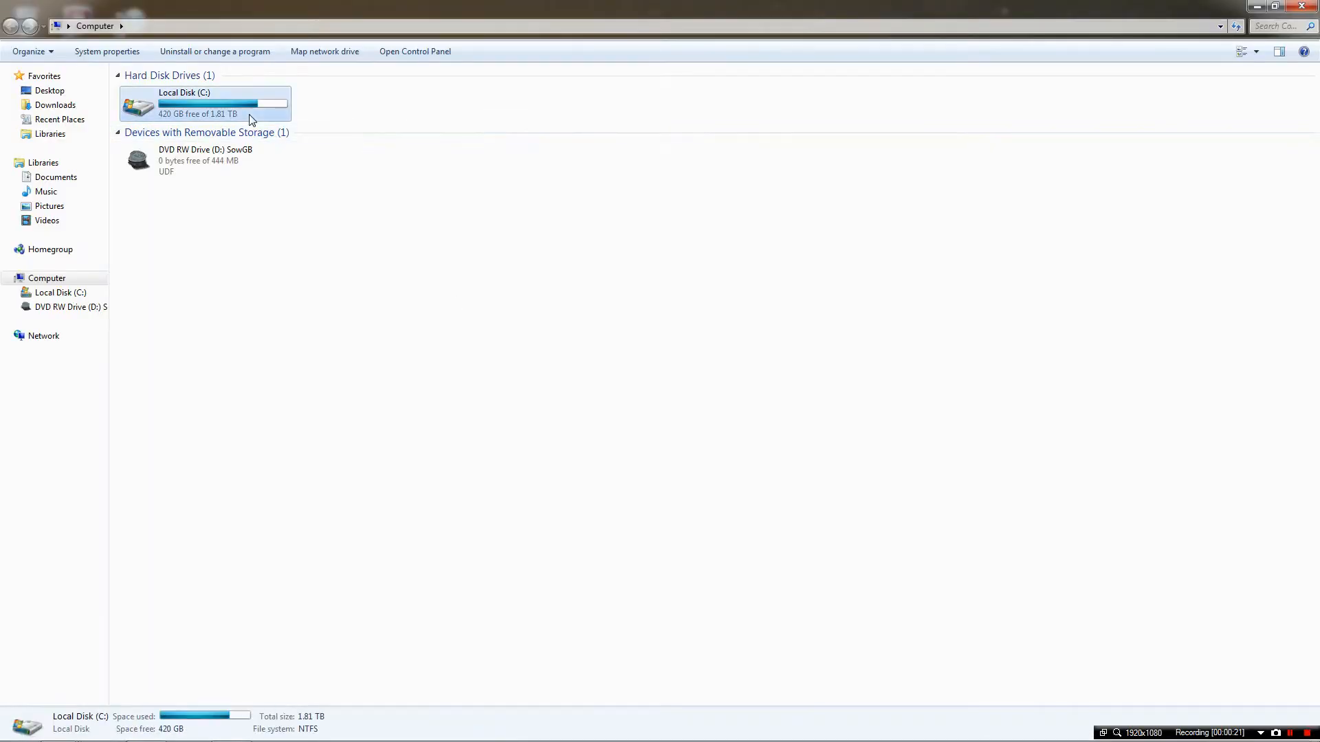
double_click(207, 103)
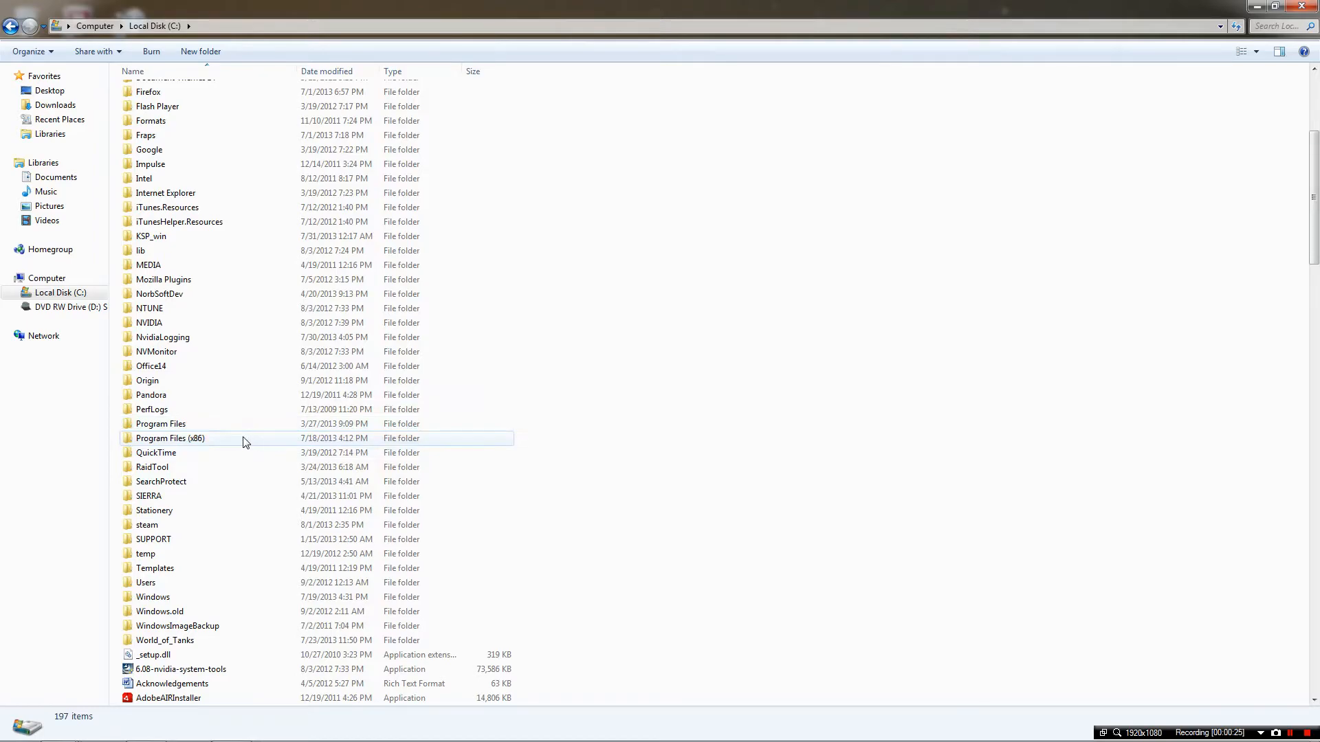
double_click(169, 438)
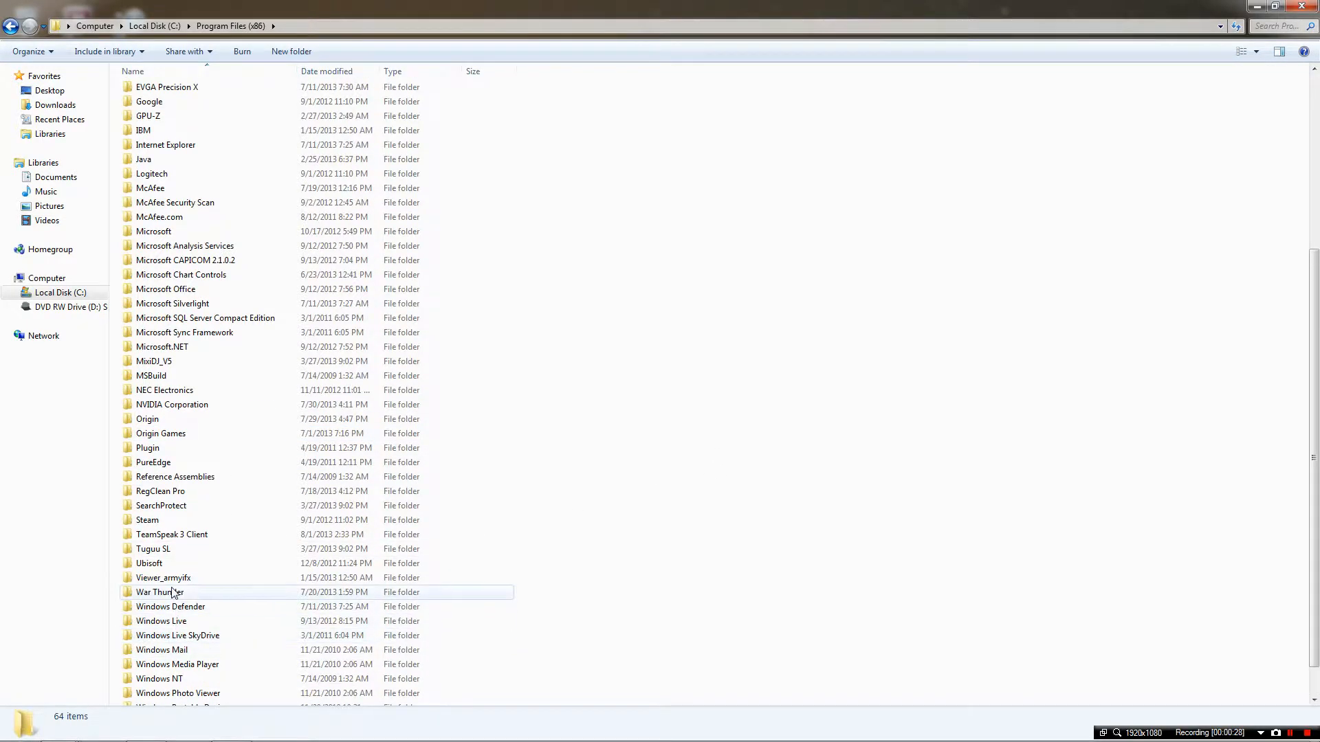
mouse_move(185, 602)
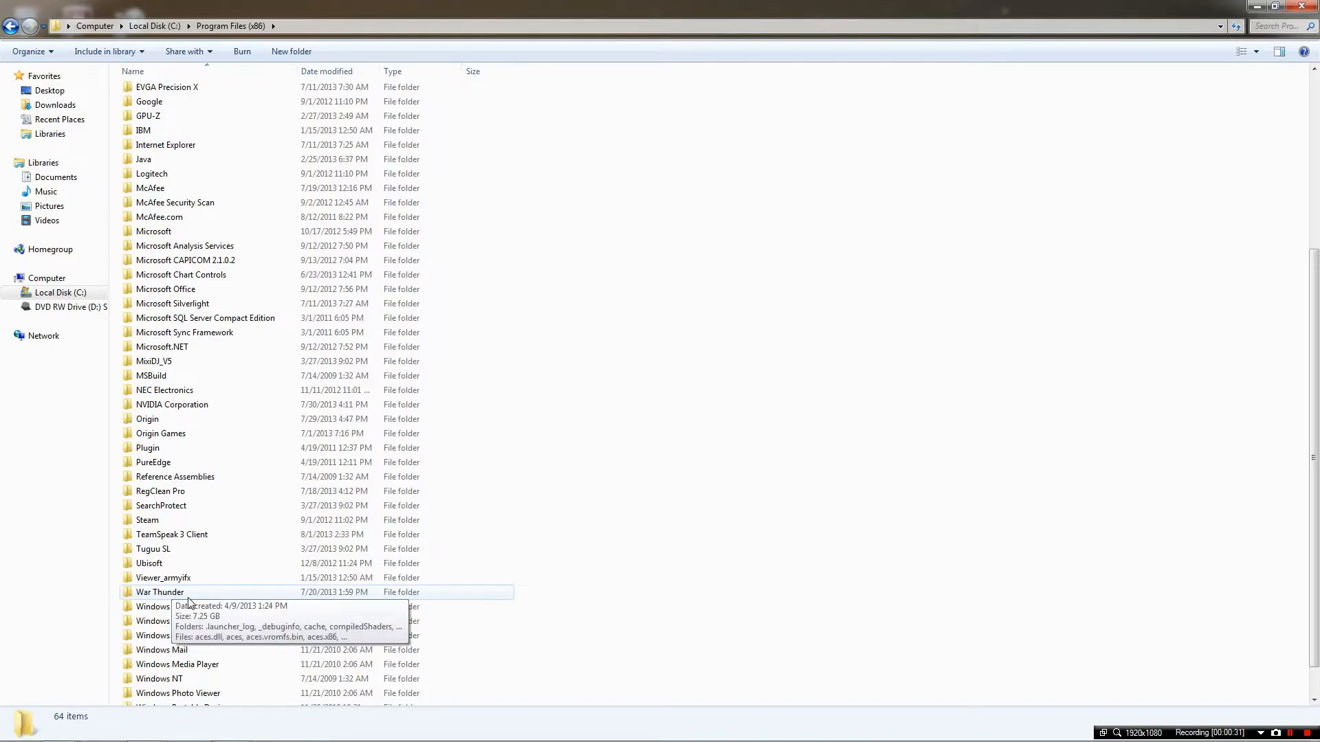
right_click(177, 593)
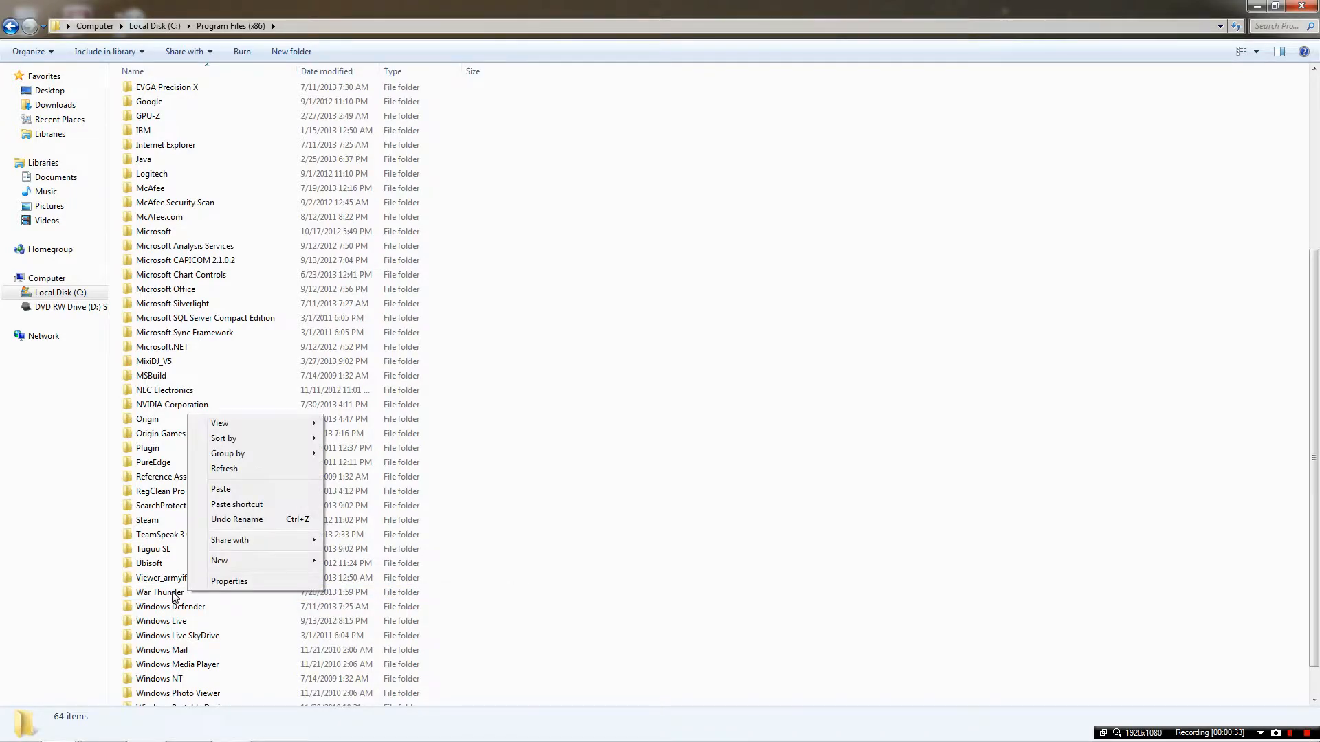
right_click(158, 592)
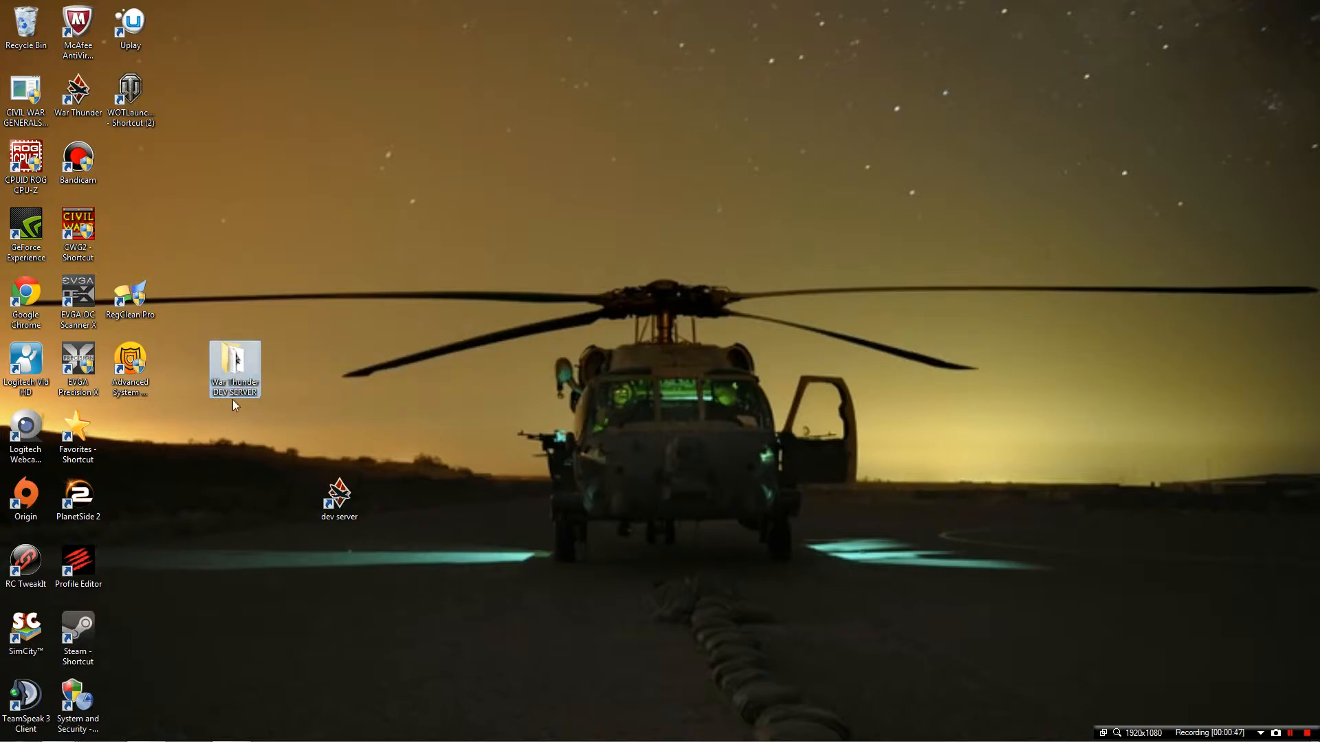
mouse_move(236, 370)
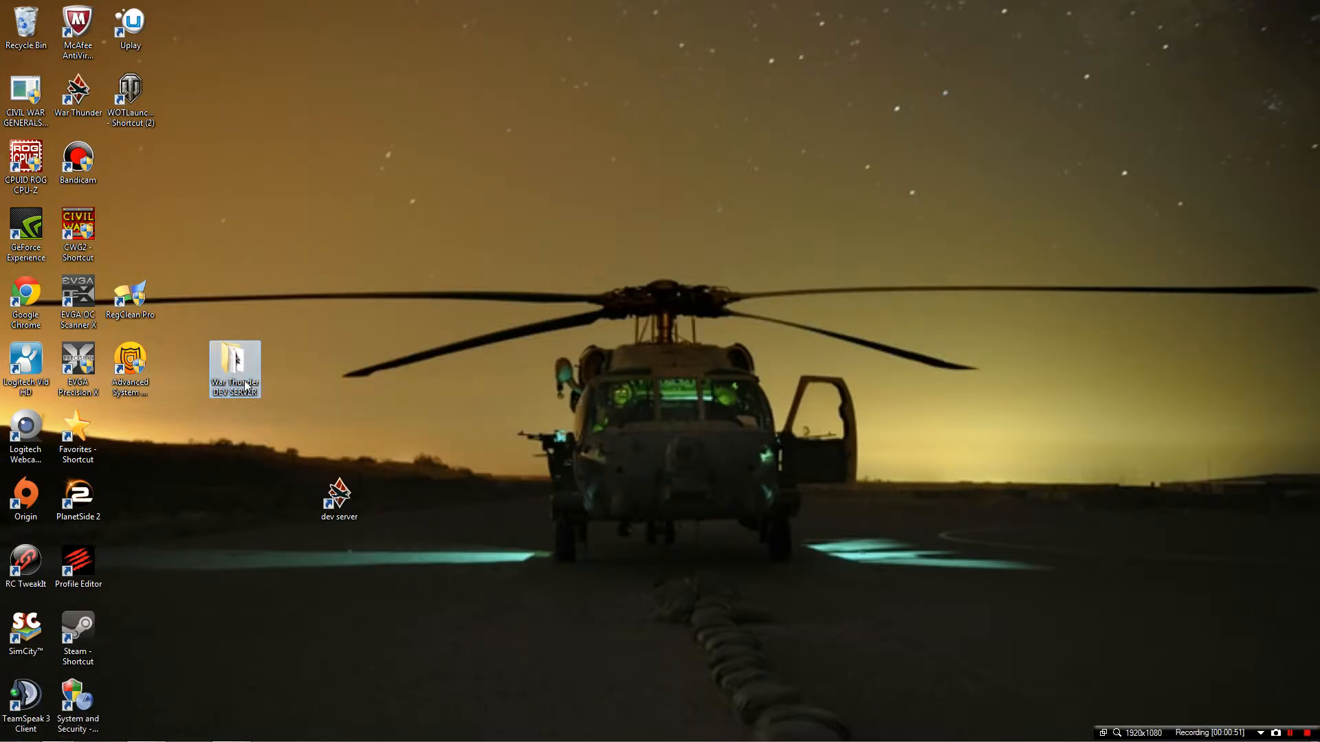
double_click(235, 368)
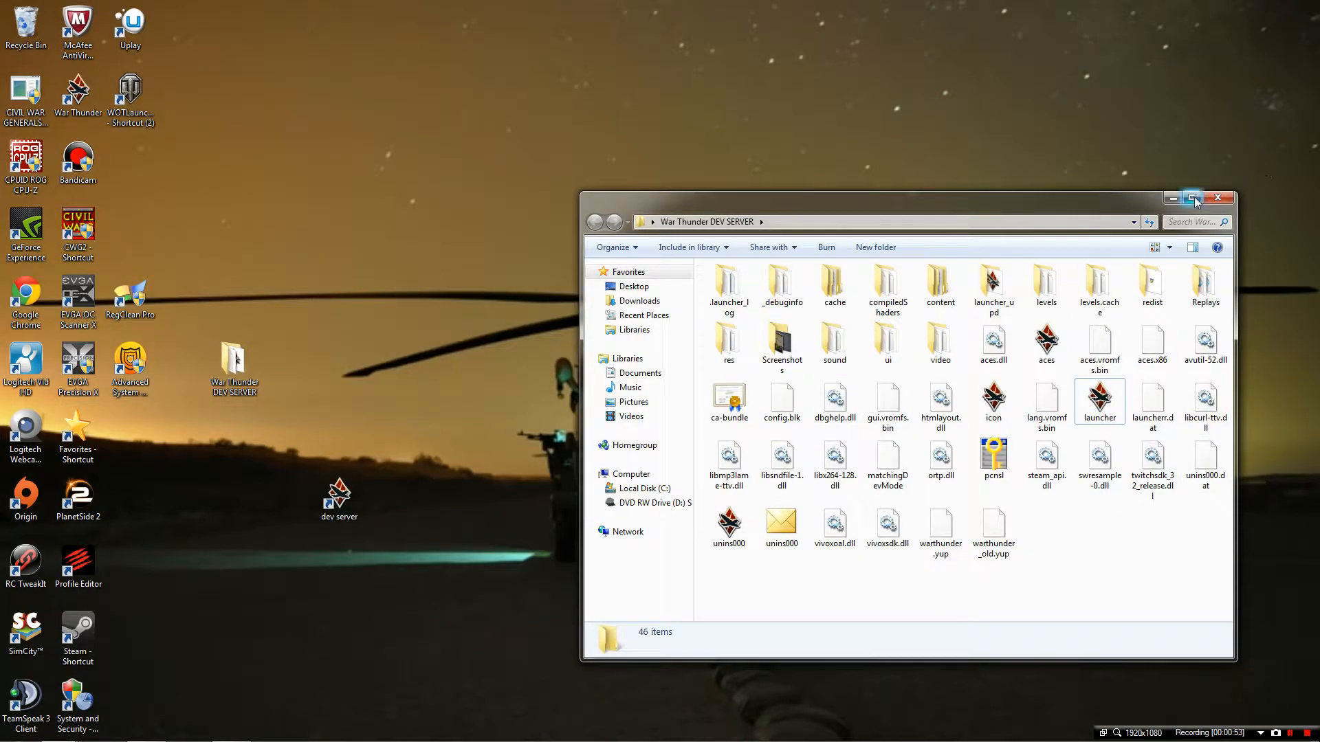
- Maximize the DEV SERVER folder window and inspect the matchingDevMode file's actions
click(1192, 198)
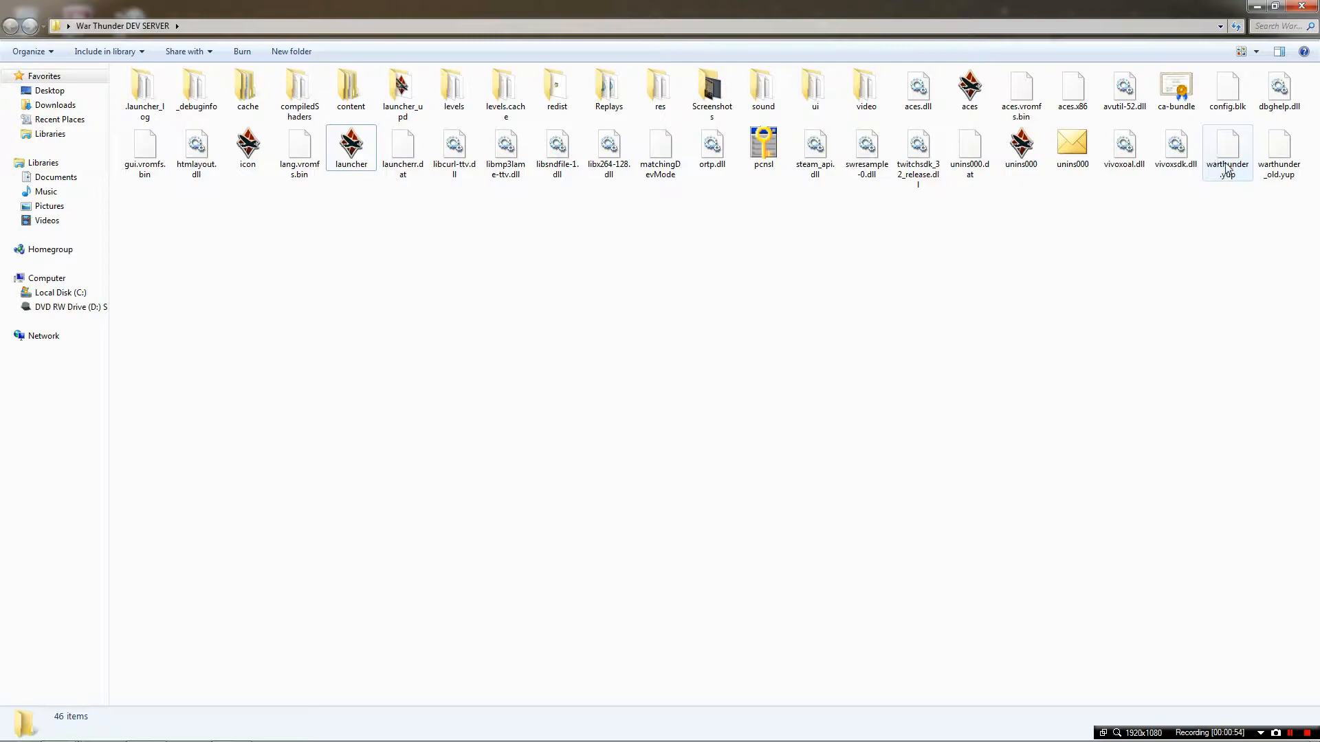
mouse_move(1227, 157)
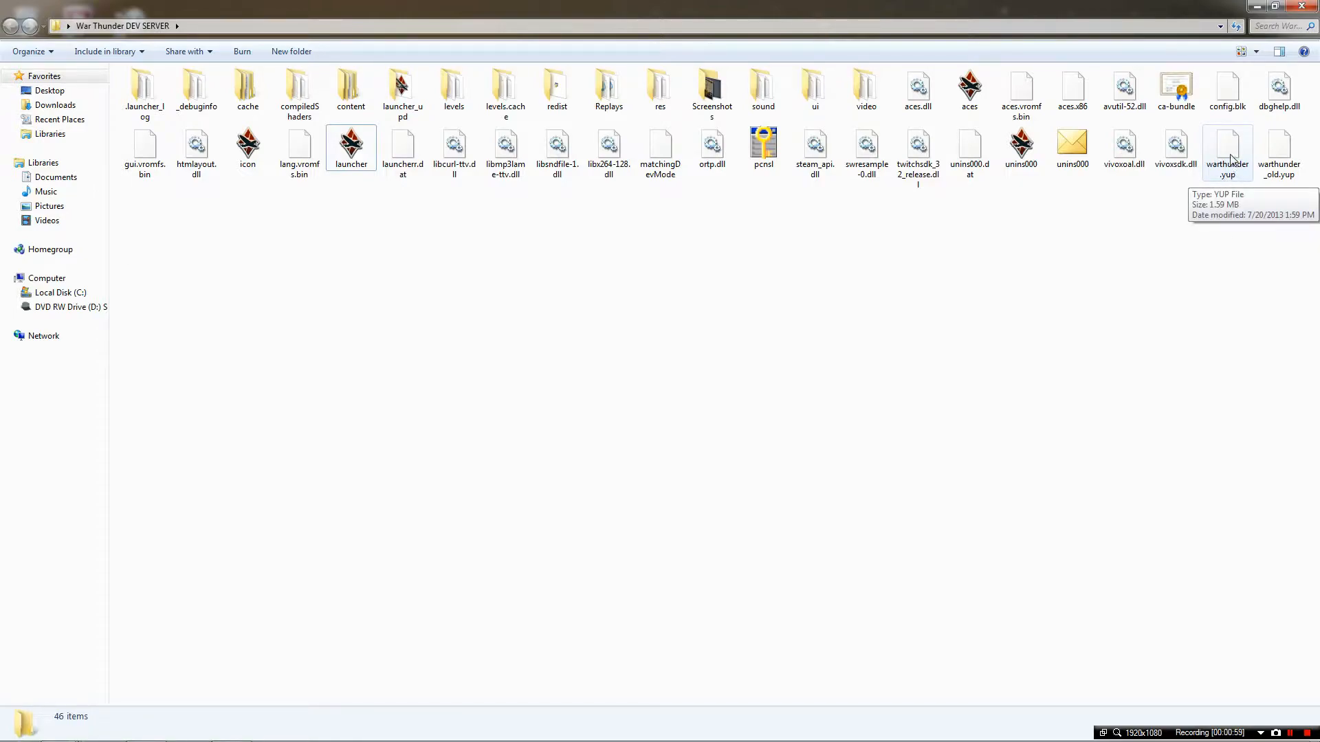
right_click(1227, 151)
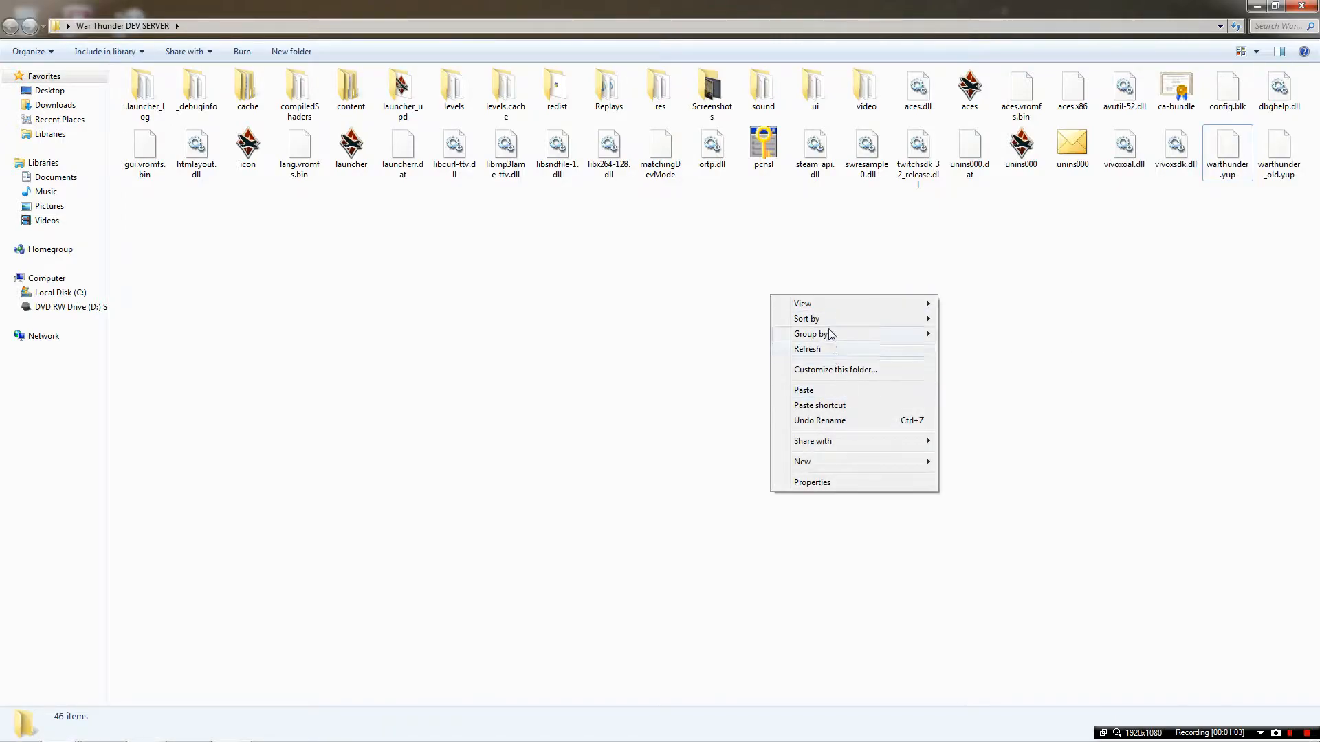
click(660, 147)
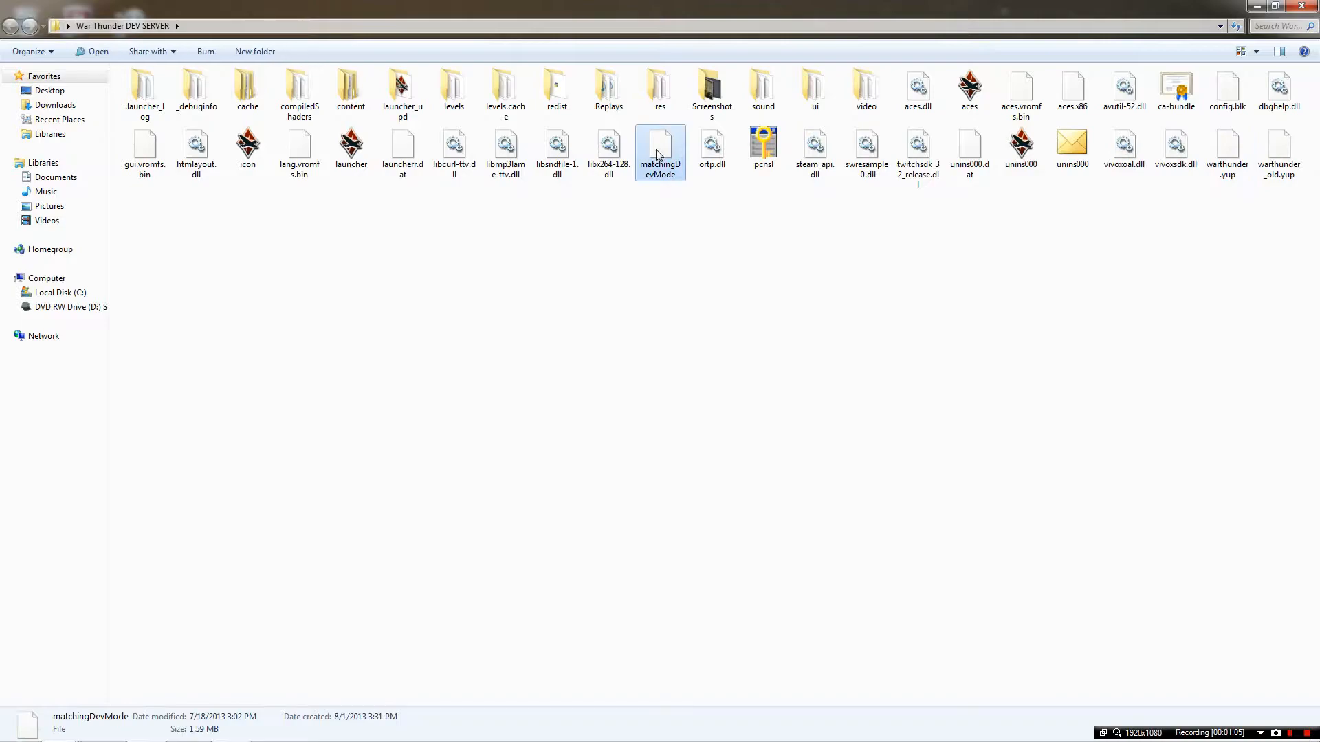
right_click(1226, 154)
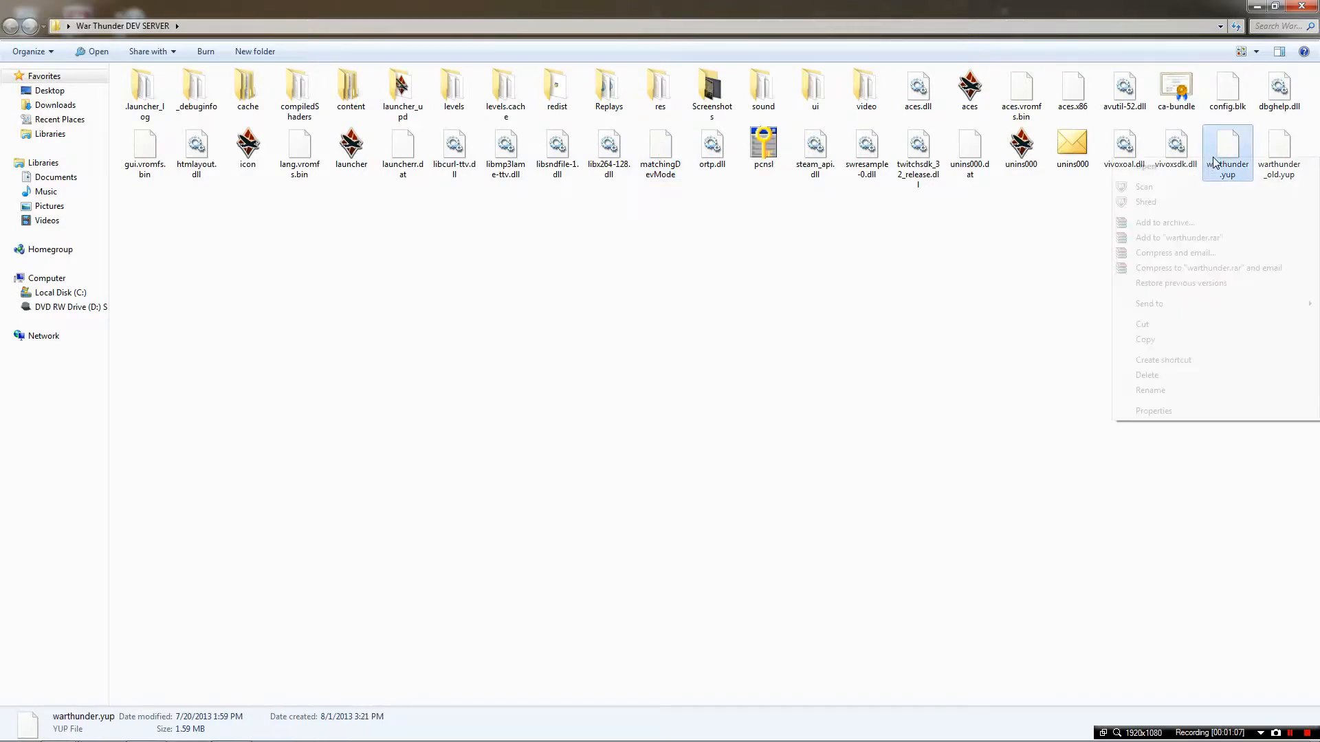
click(1144, 339)
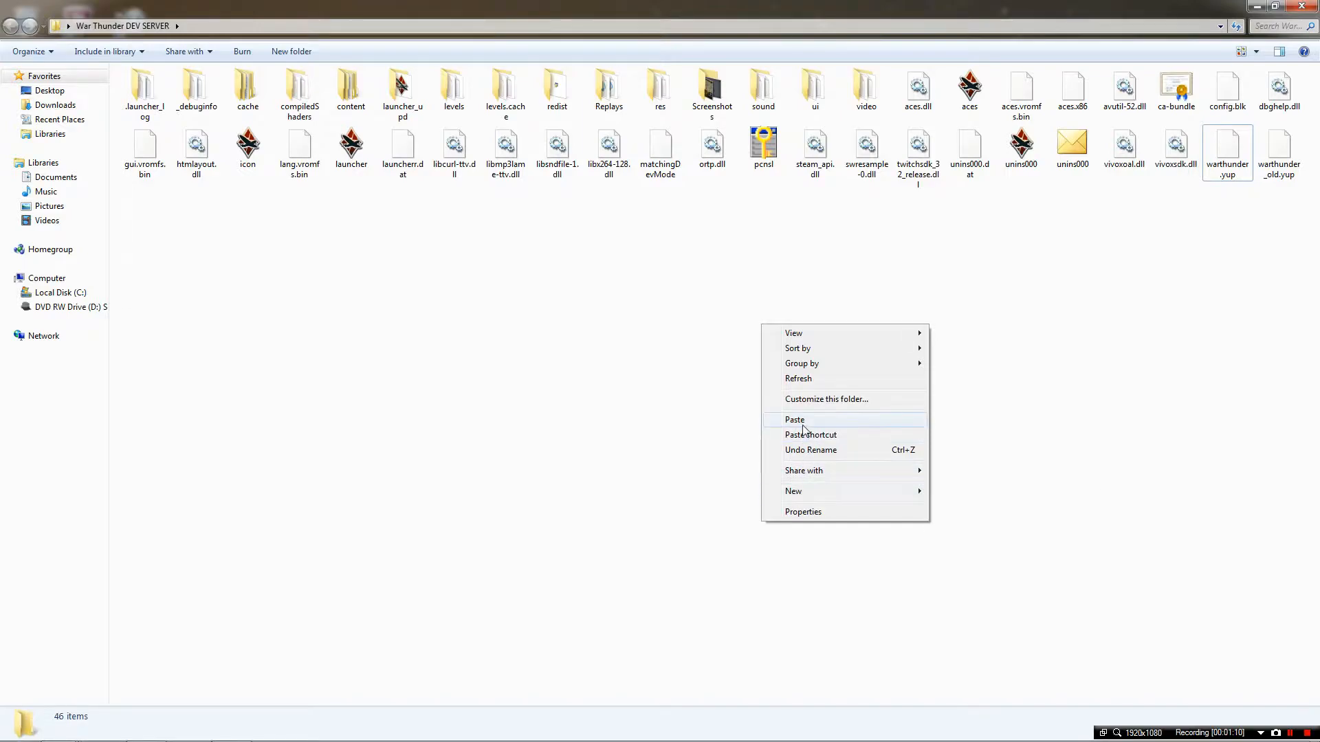
- Start renaming the warthunder - Copy.yup file
click(795, 419)
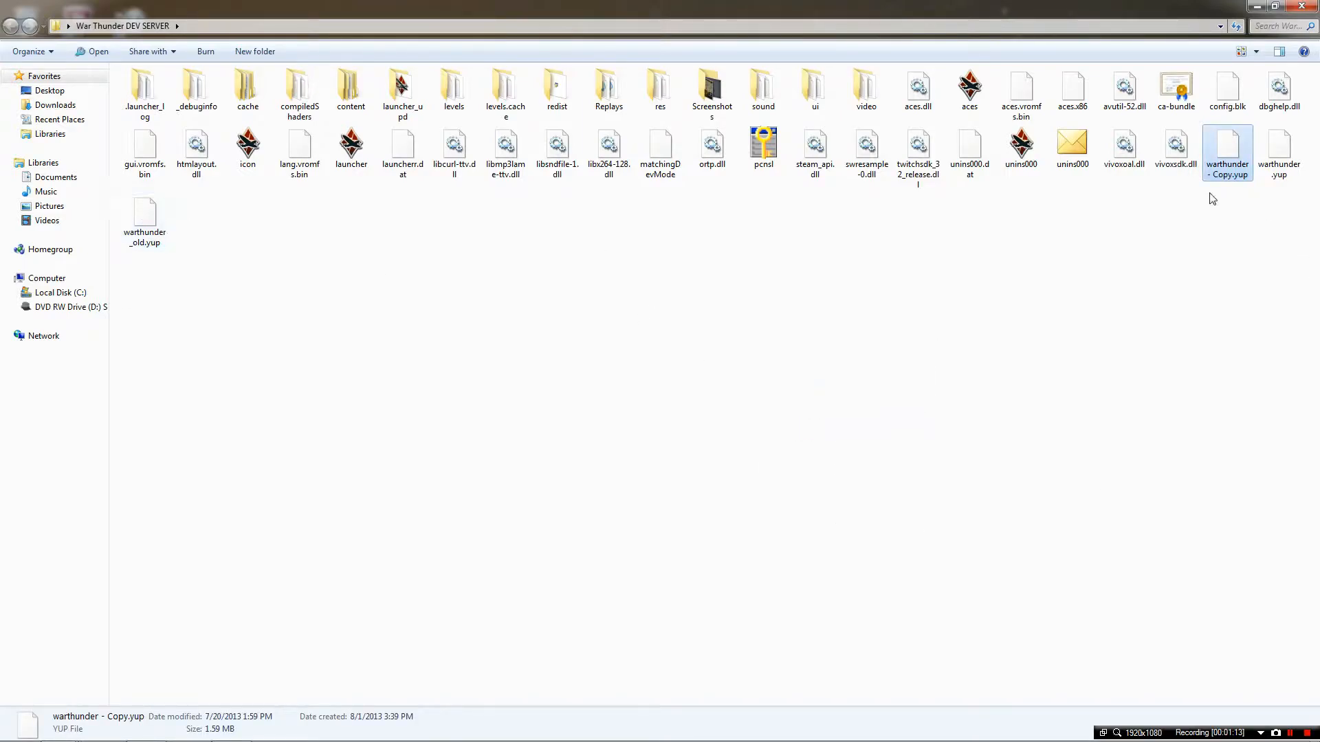
mouse_move(1227, 160)
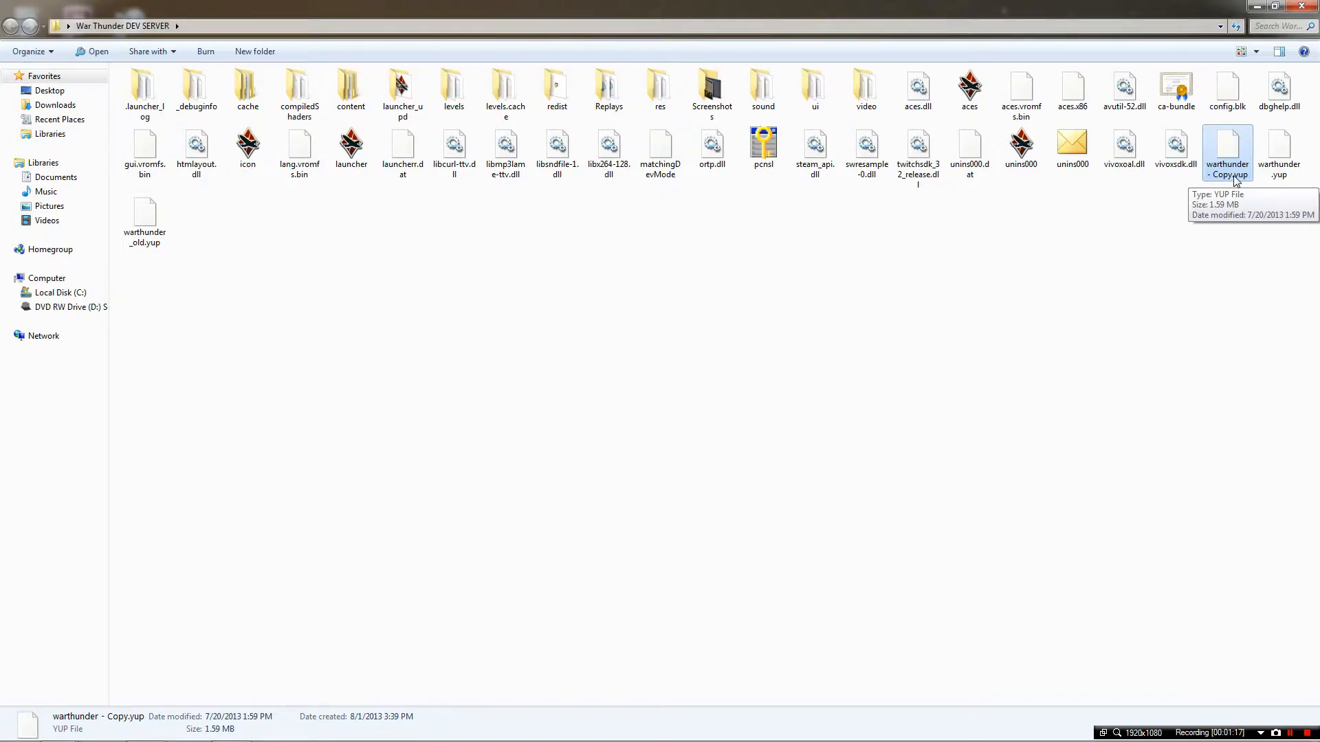
right_click(1227, 154)
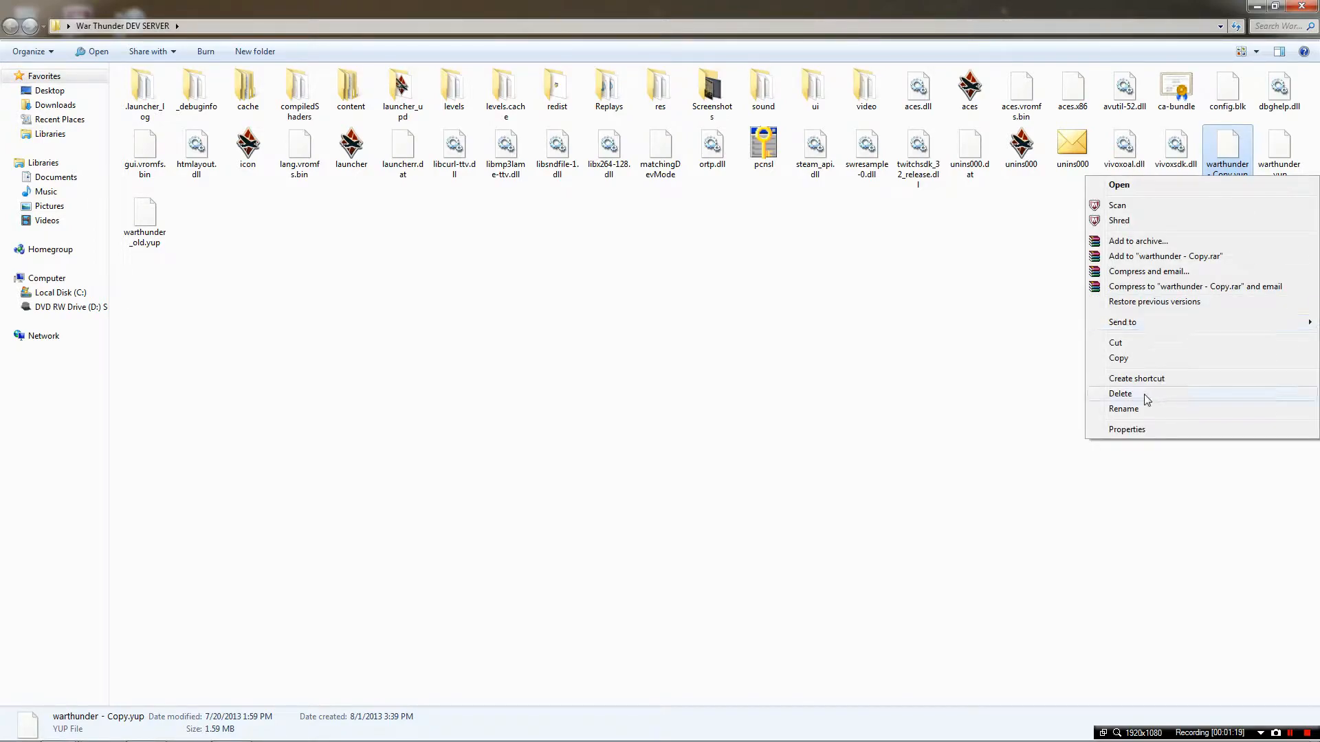
click(1122, 409)
text(MatchingDevMode)
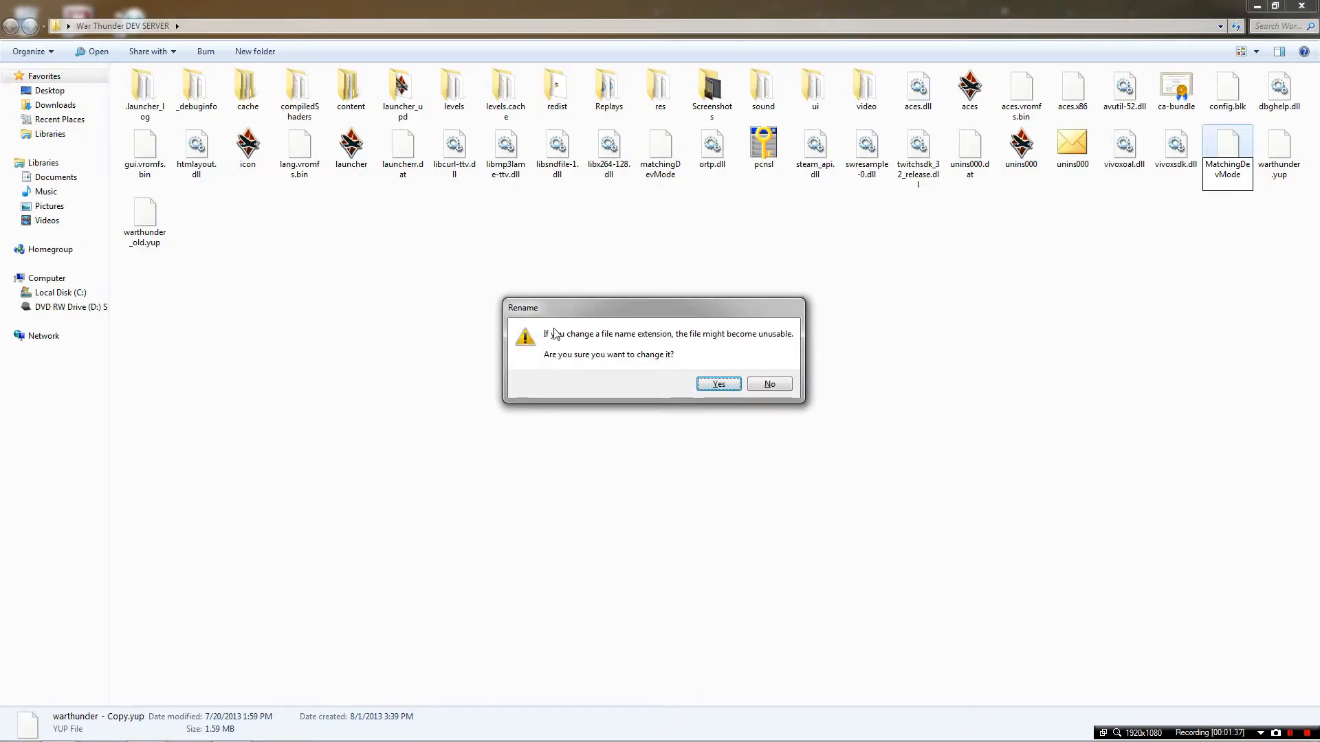
- Accept the extension change, decline overwriting matchingDevMode, and delete the warthunder copy
click(717, 383)
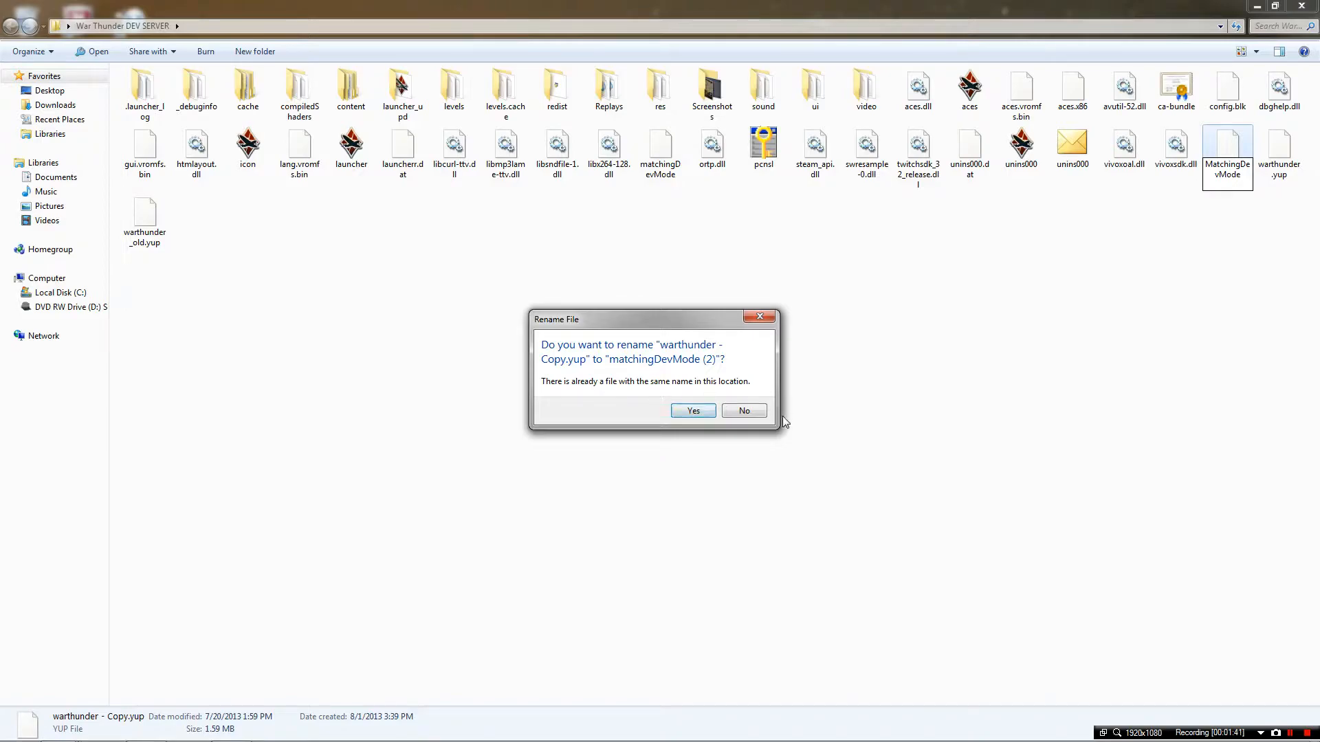
click(743, 411)
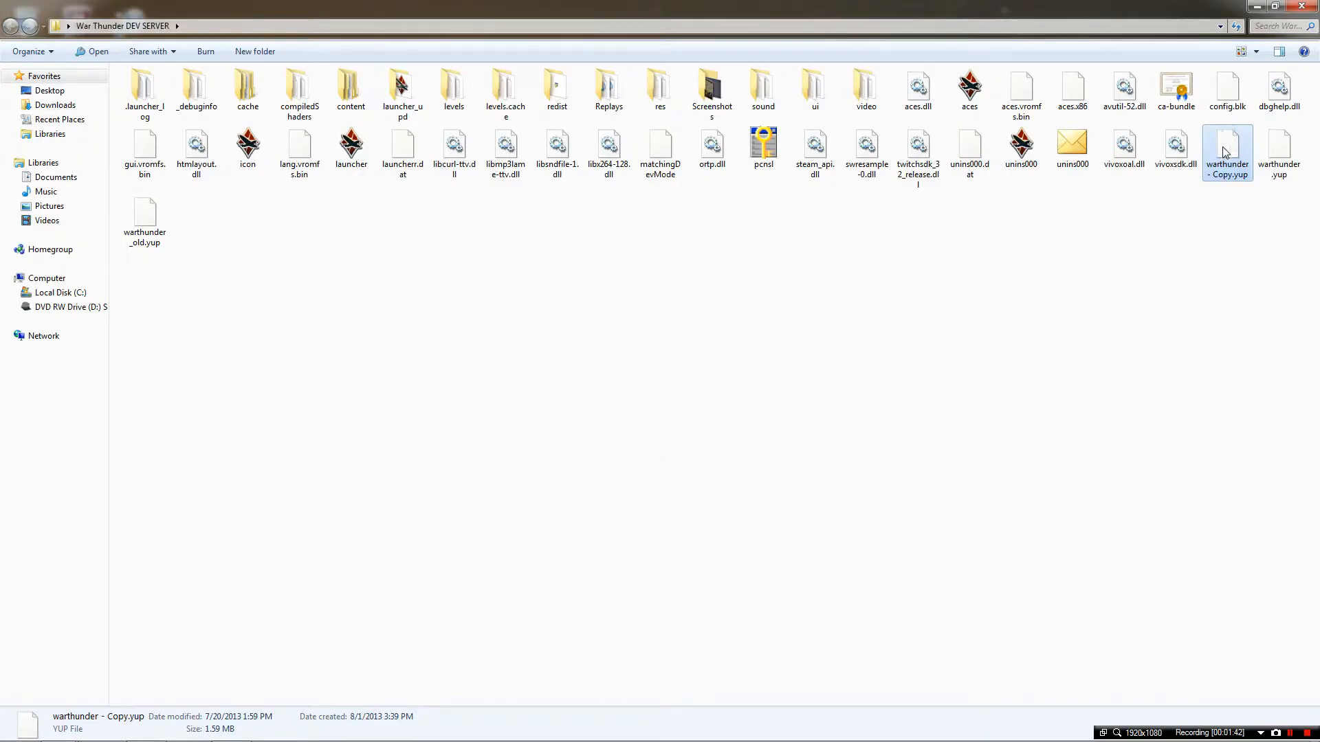
key(Delete)
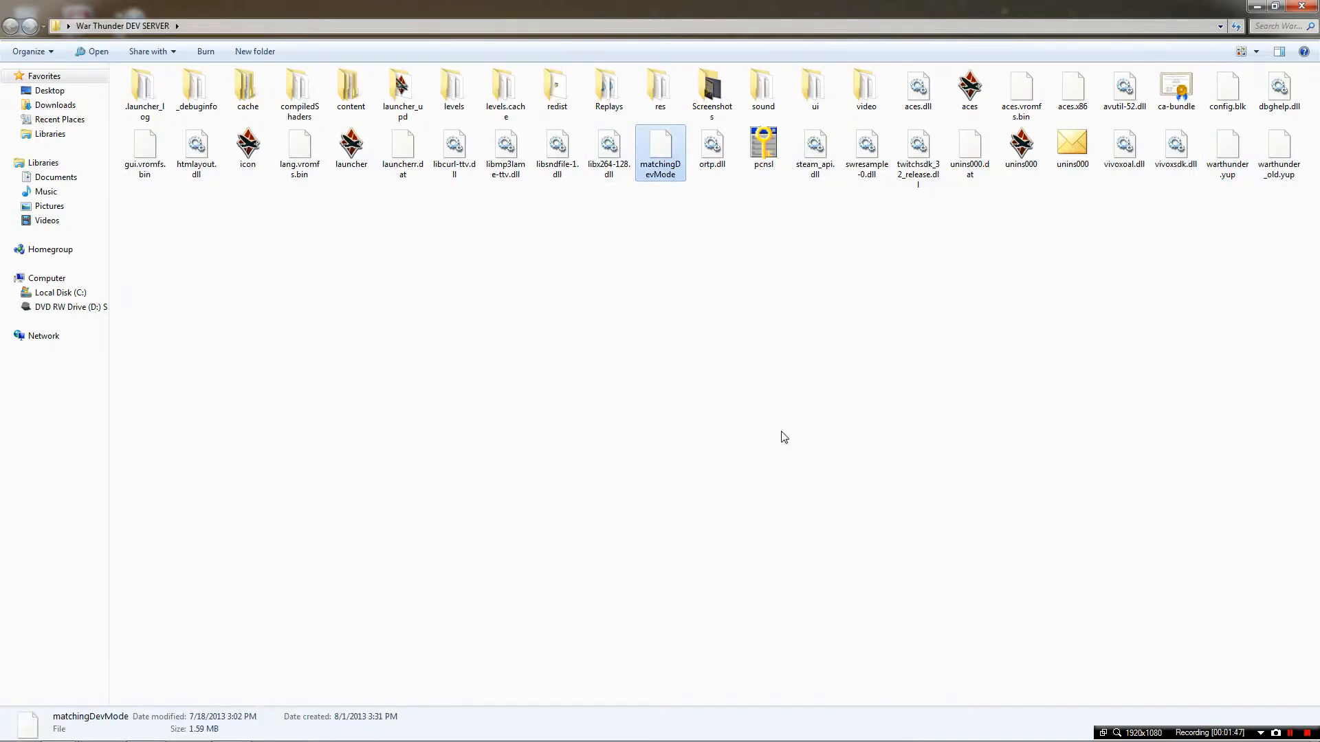
mouse_move(949, 341)
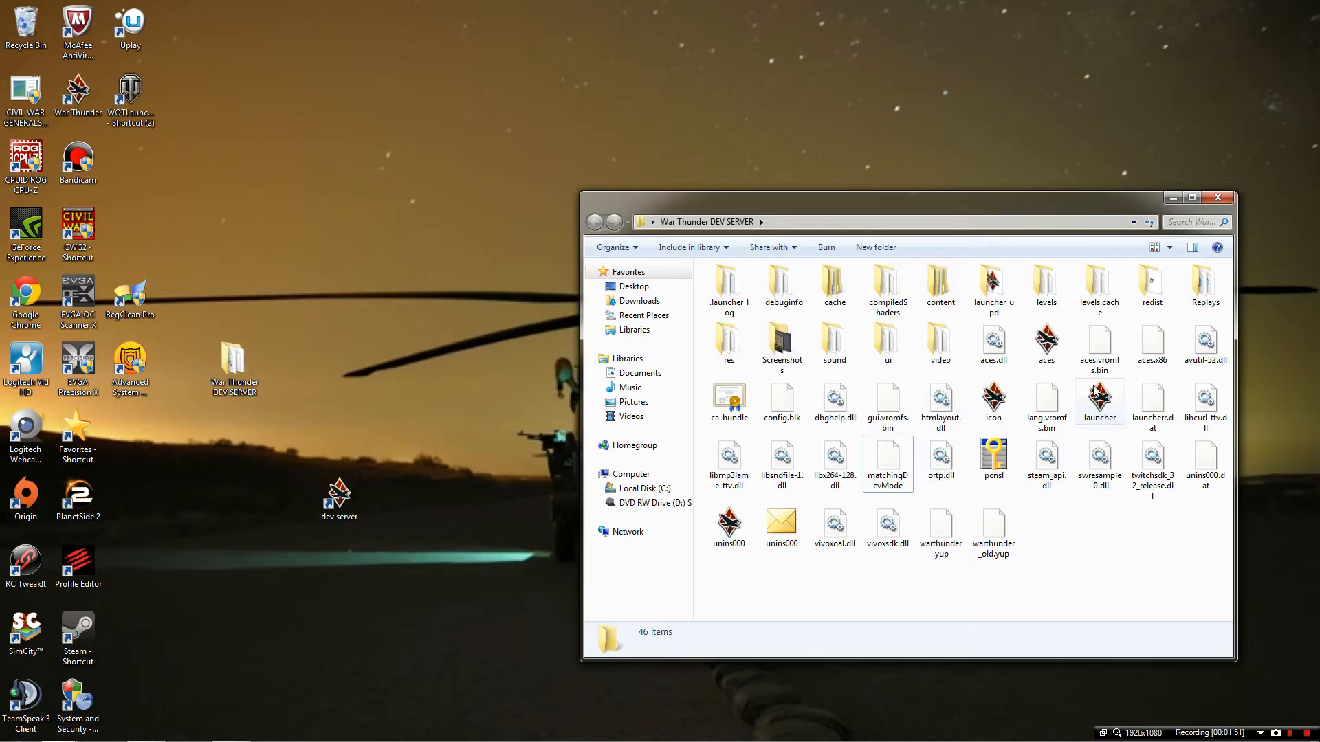
- Close the DEV SERVER folder window and launch War Thunder from the dev server shortcut
right_click(1098, 401)
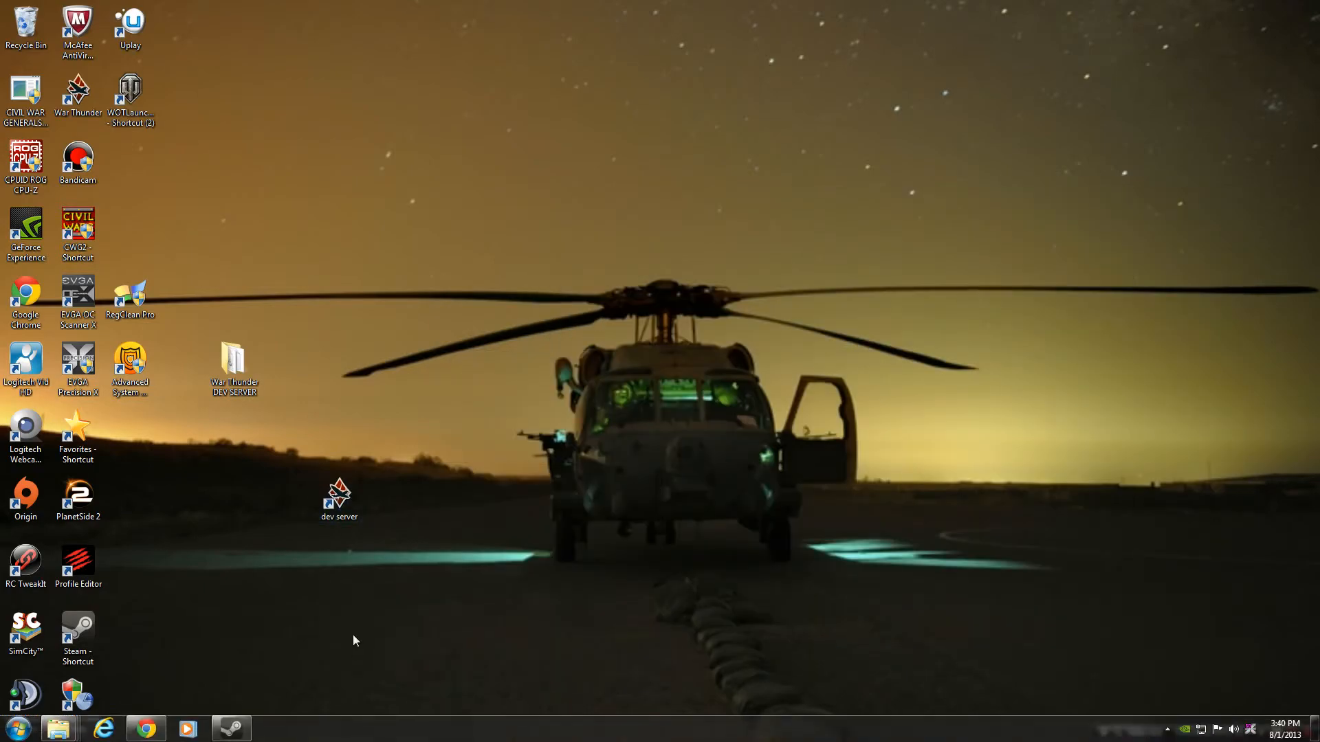
click(339, 496)
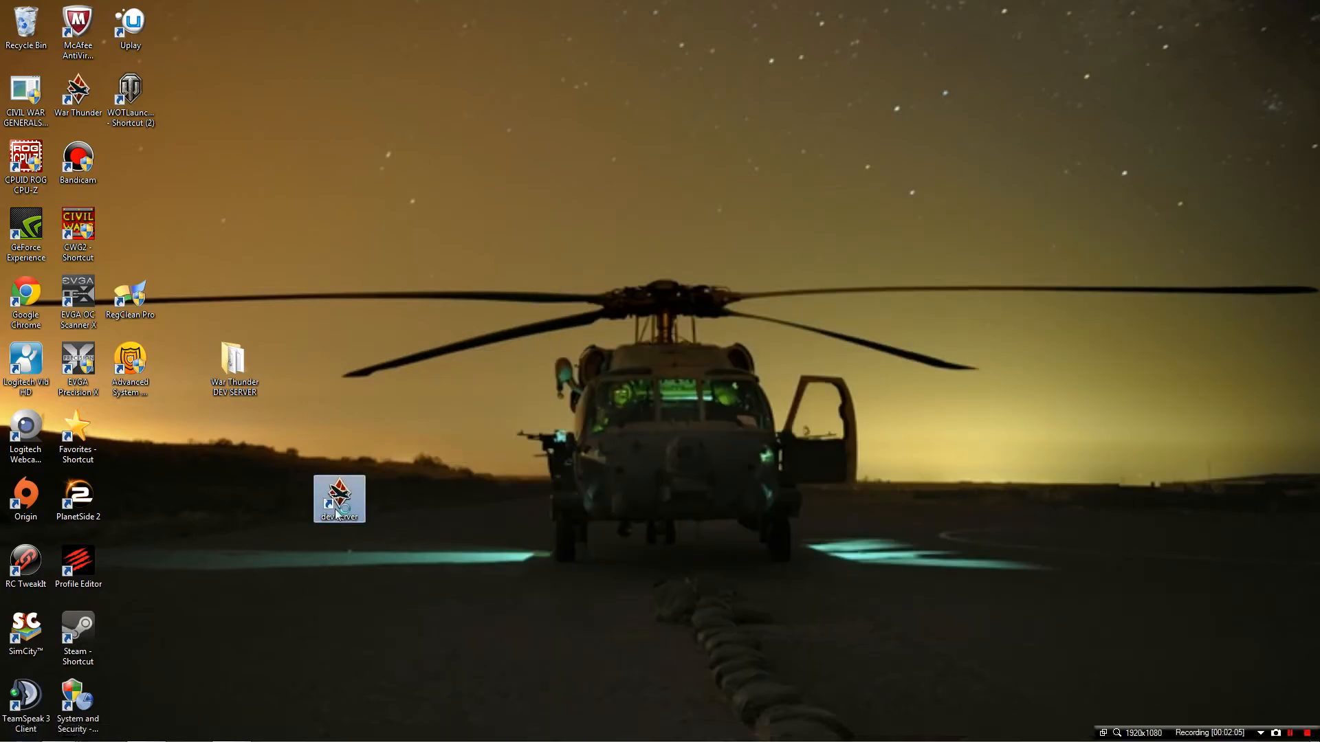
double_click(339, 499)
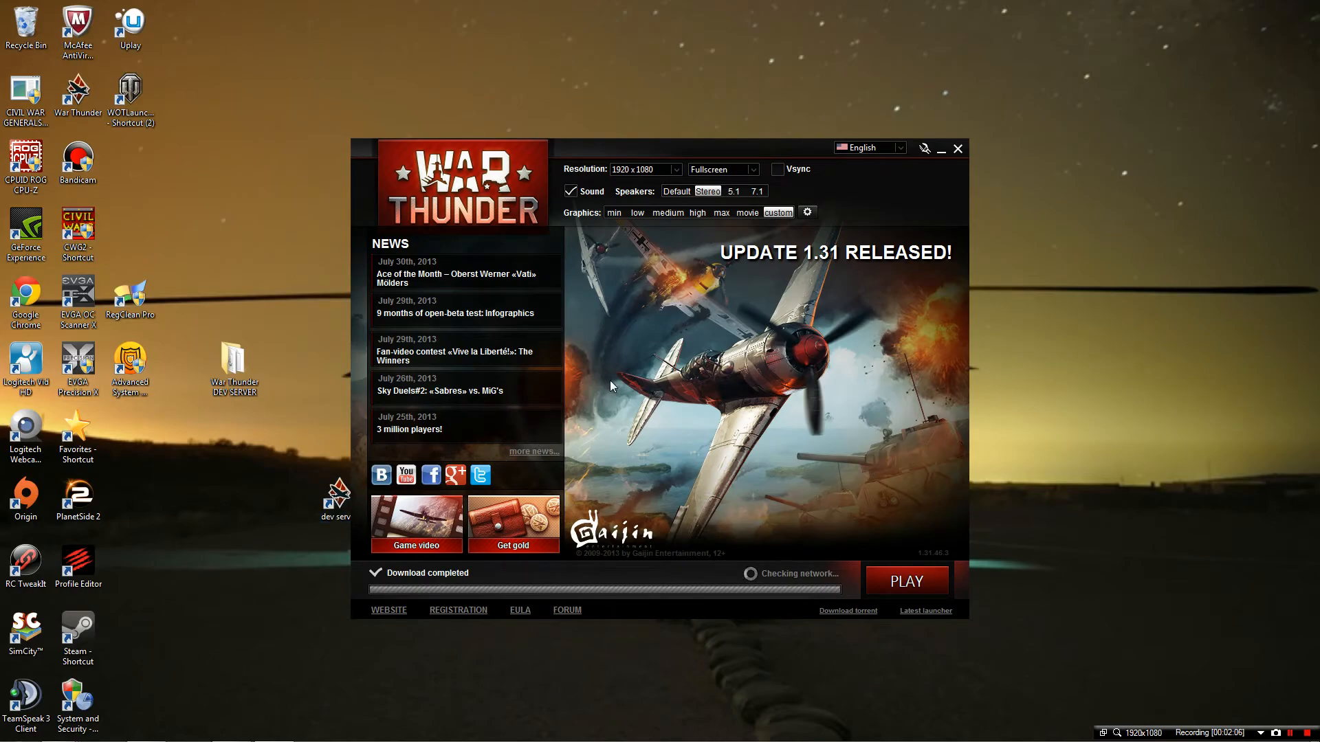
mouse_move(599, 576)
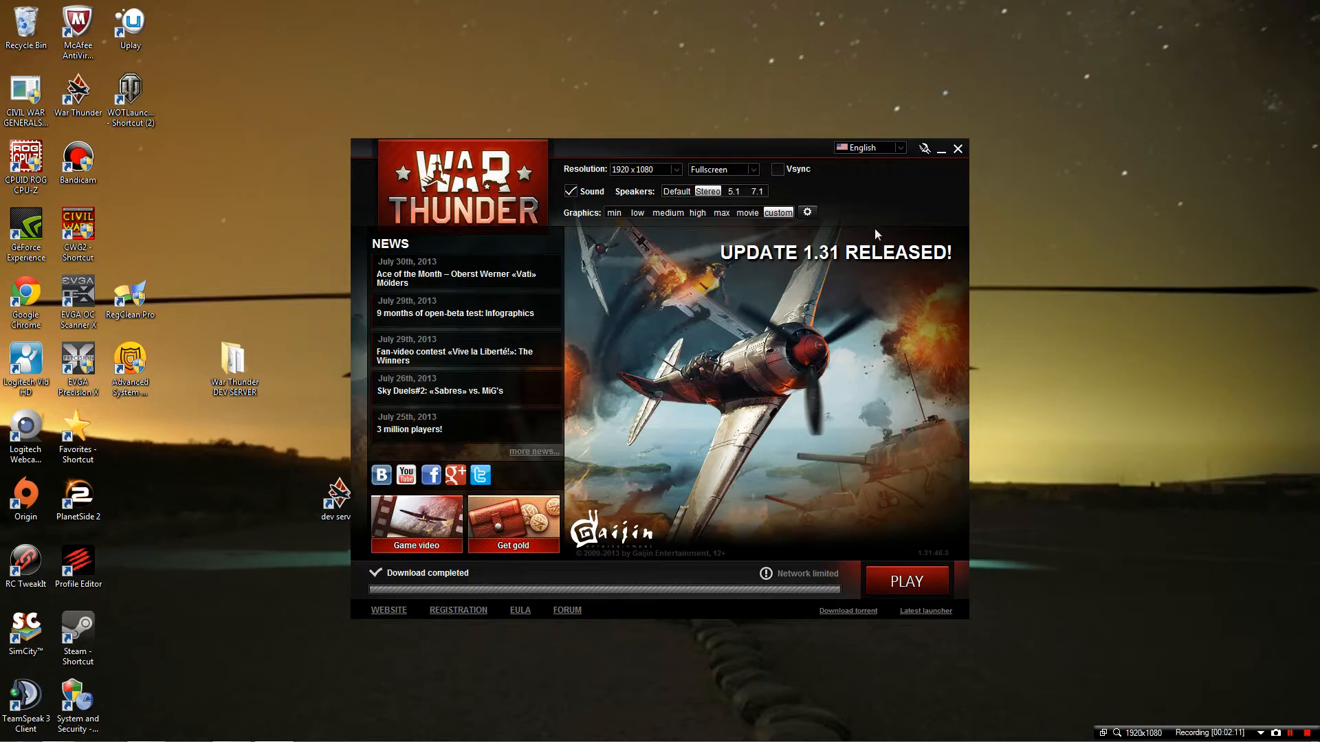
mouse_move(924, 149)
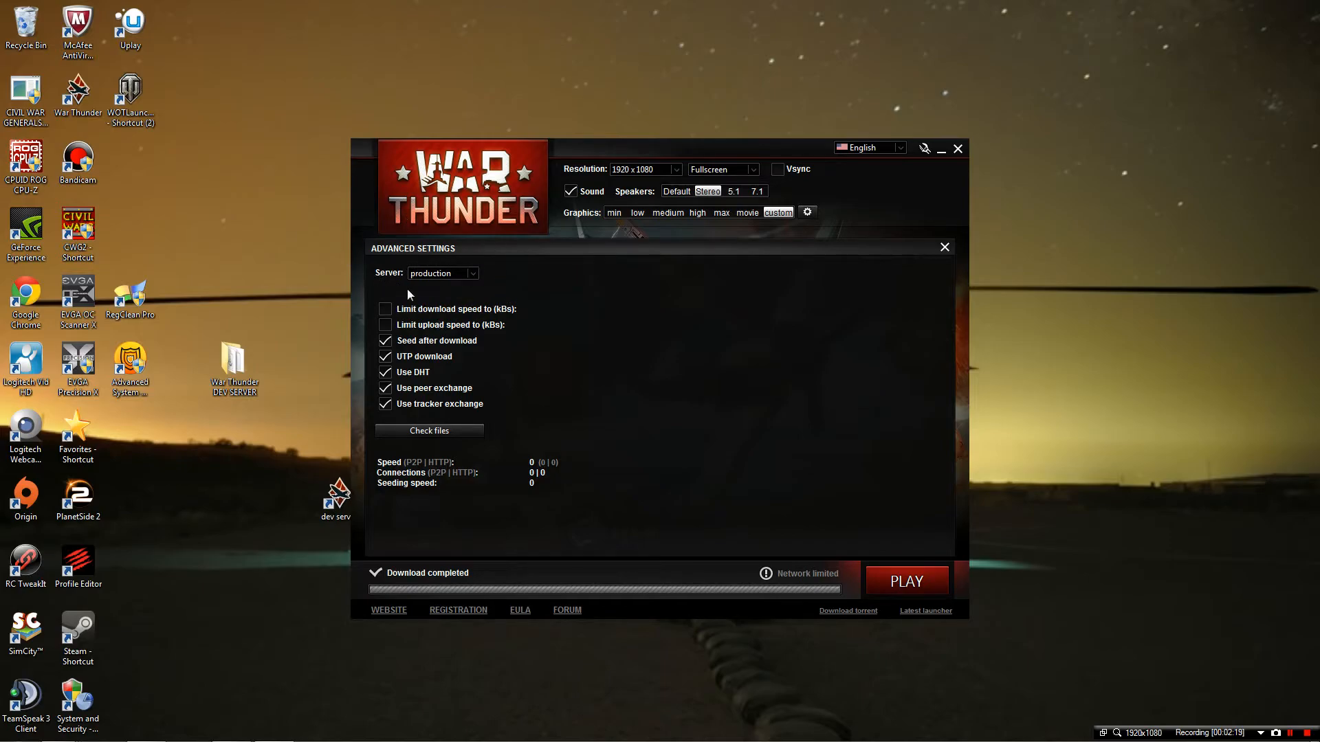
- Open the Server dropdown in the launcher's Advanced Settings
click(442, 273)
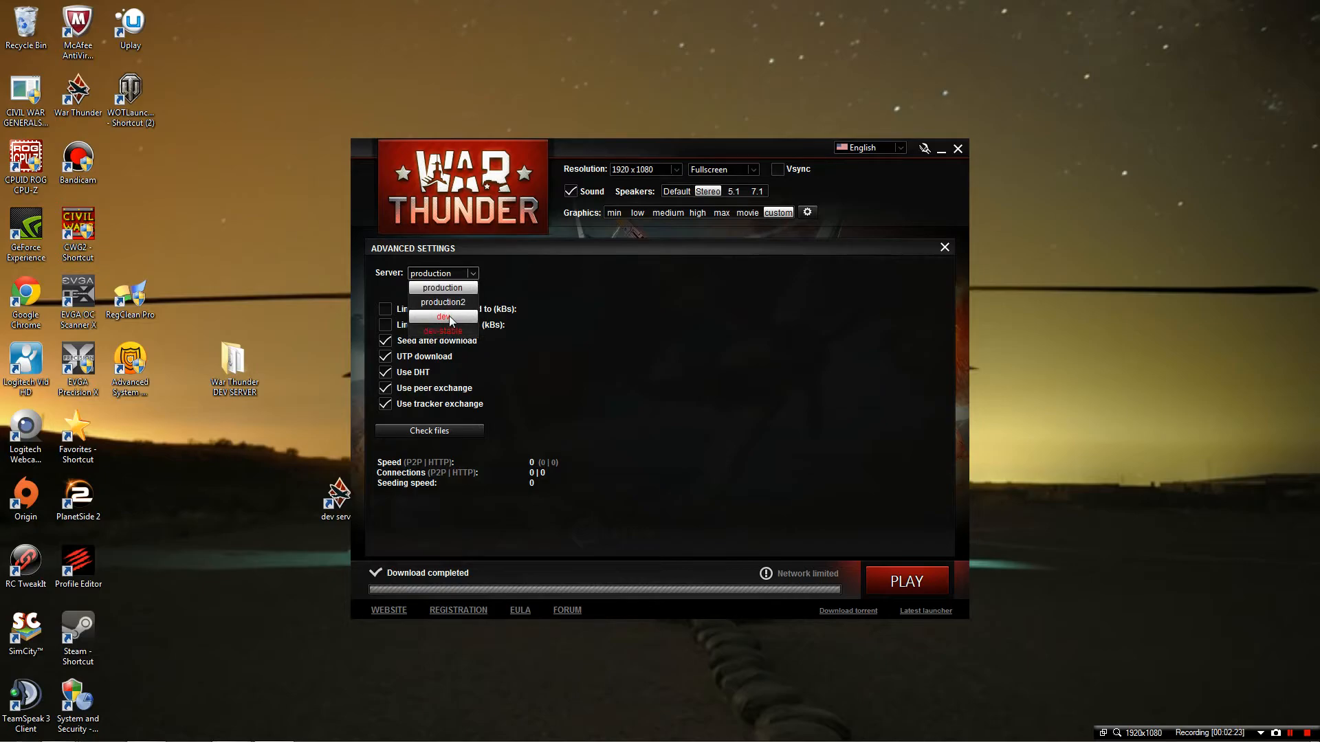
- Select the dev server from the Server list
click(444, 317)
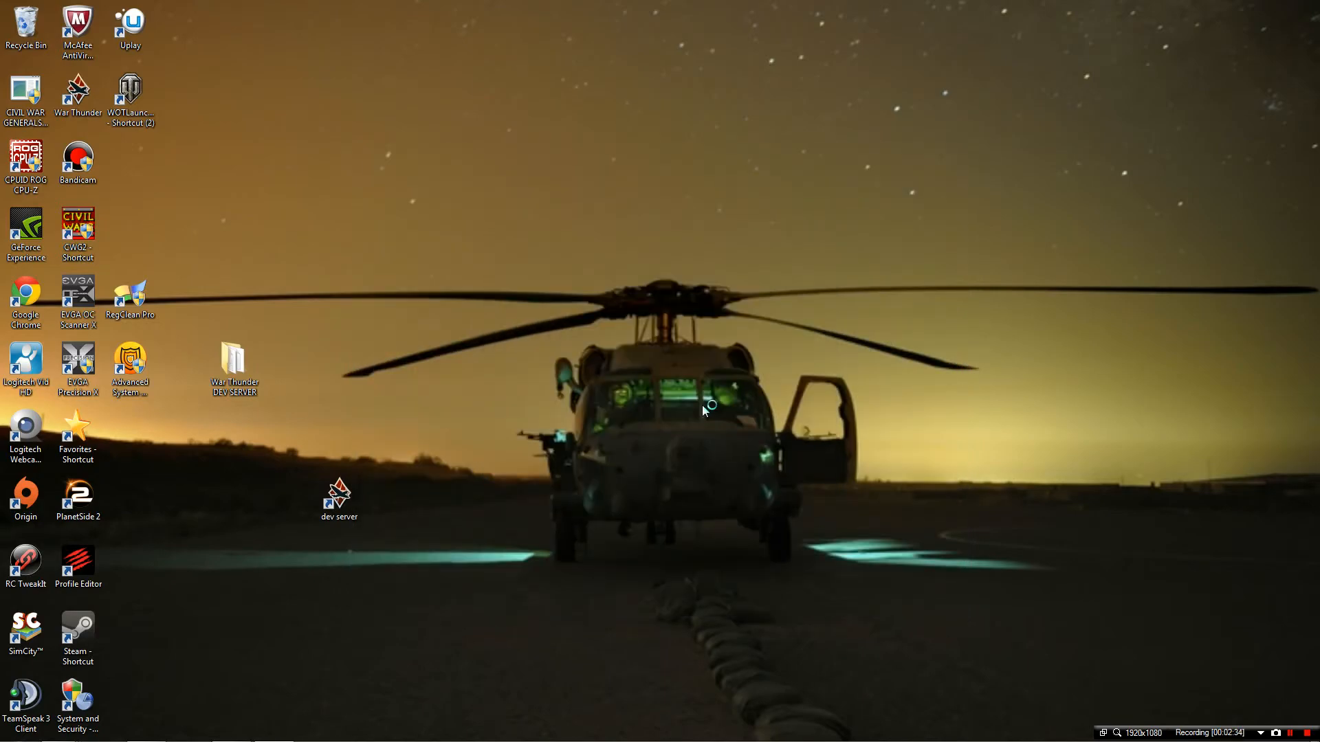
- Relaunch War Thunder from the desktop dev server shortcut to patch game textures
double_click(234, 364)
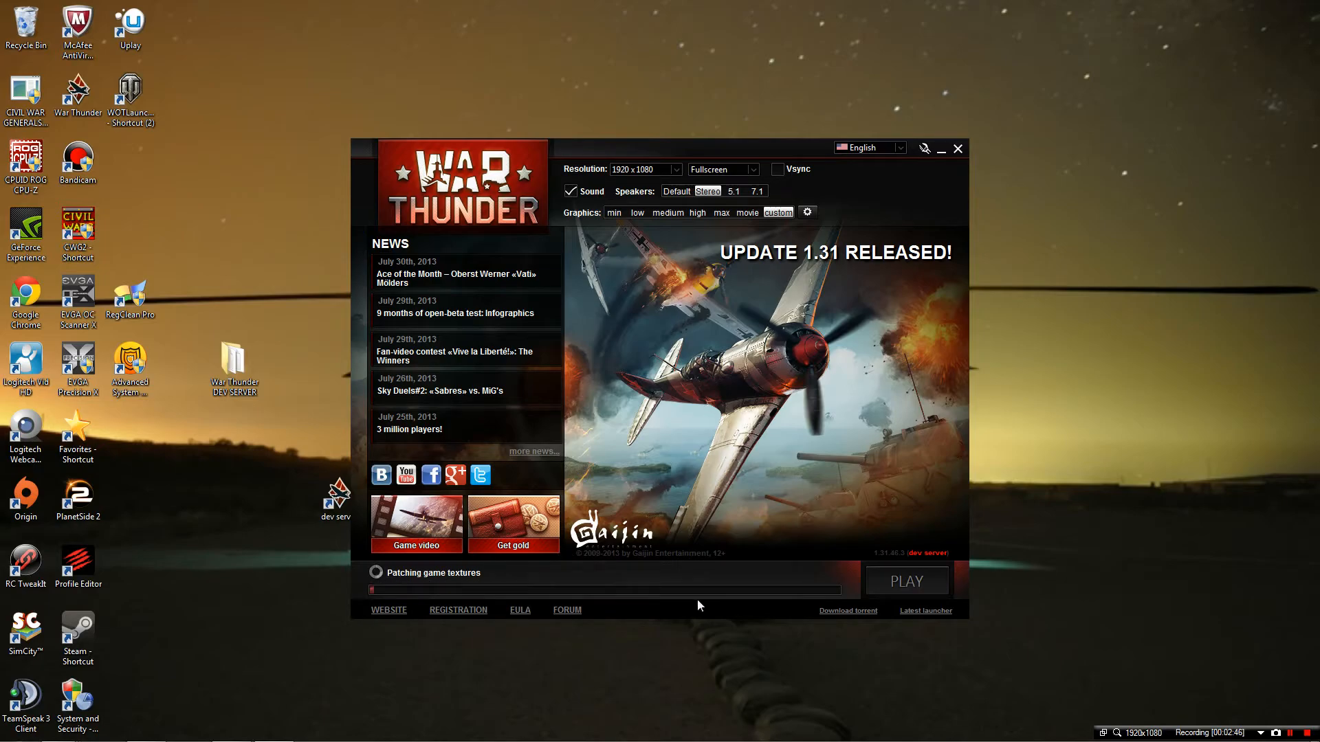
mouse_move(834, 644)
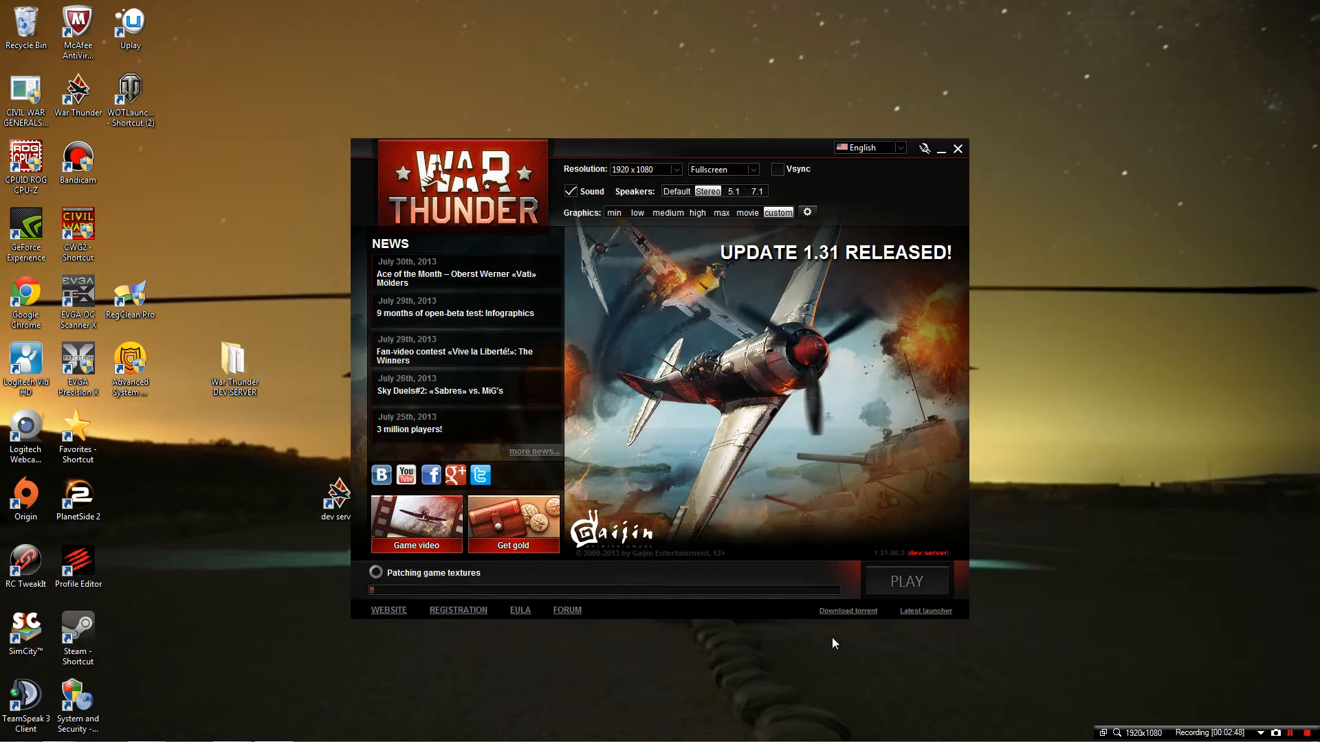
mouse_move(530, 680)
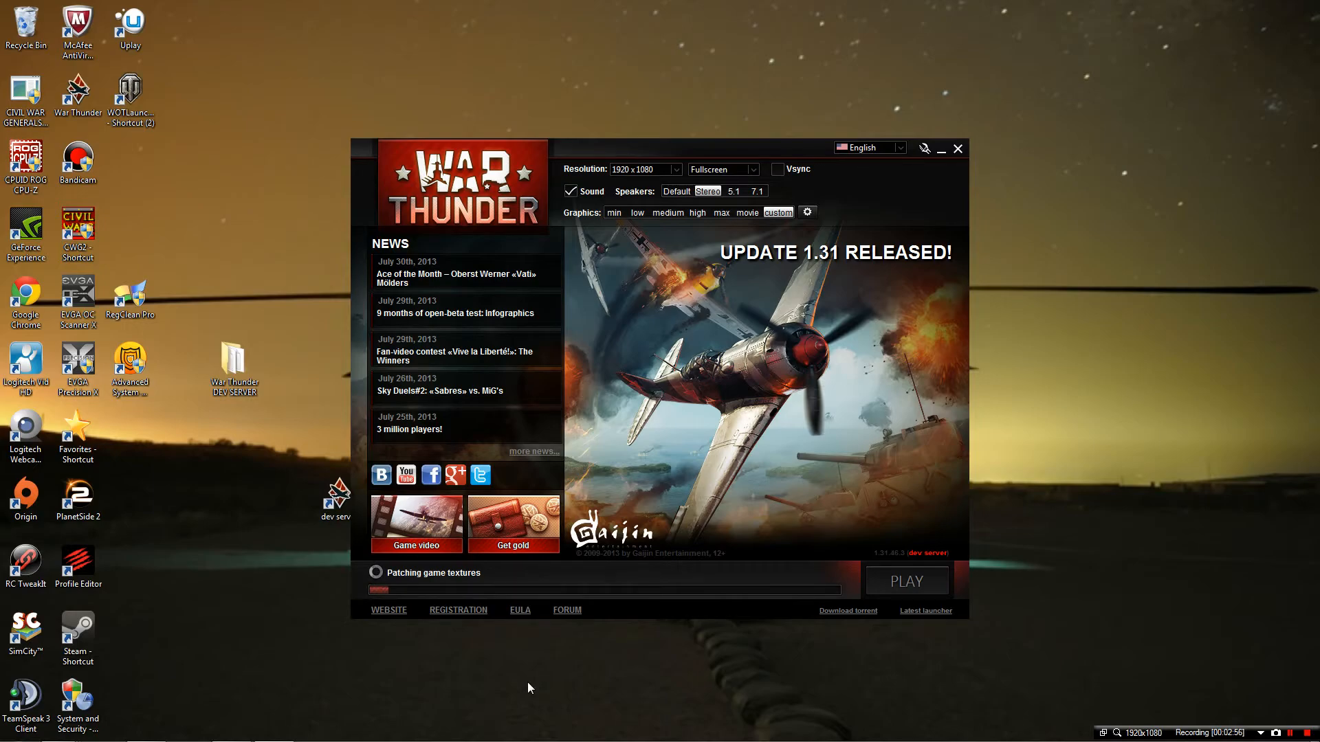
mouse_move(476, 674)
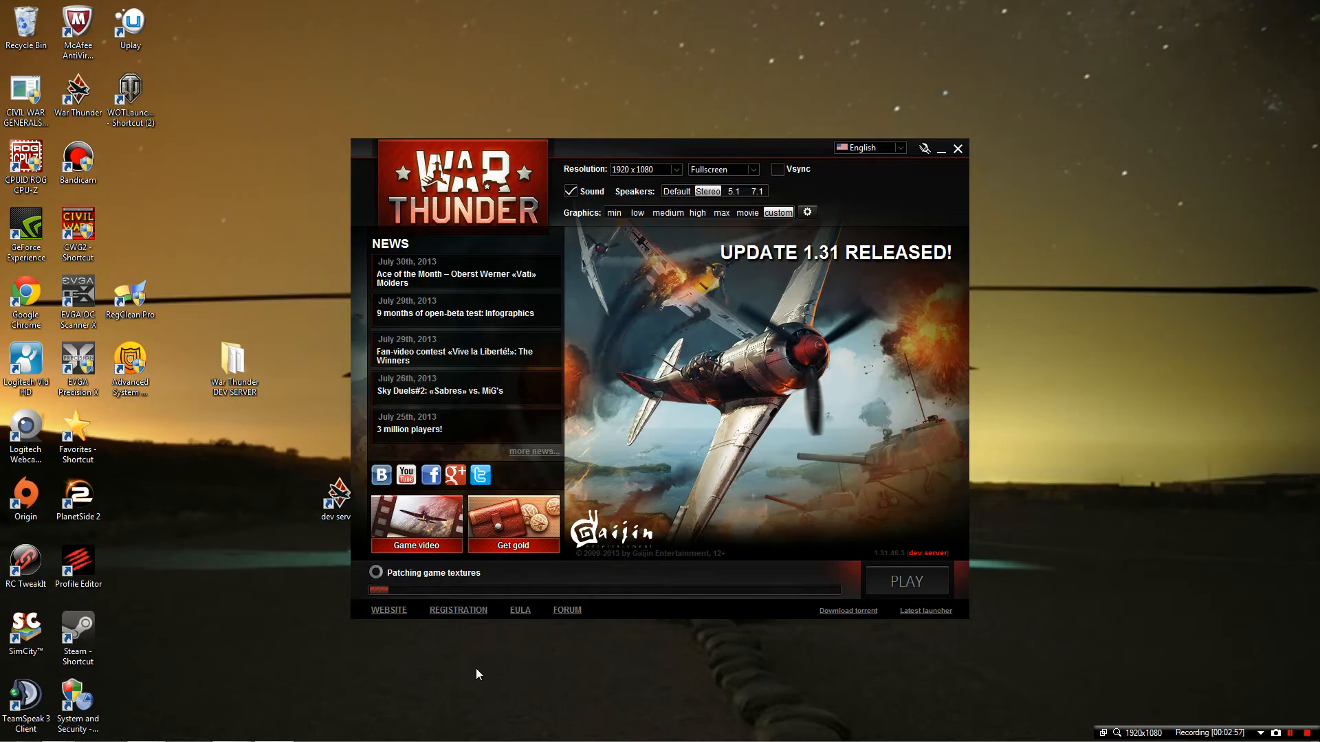